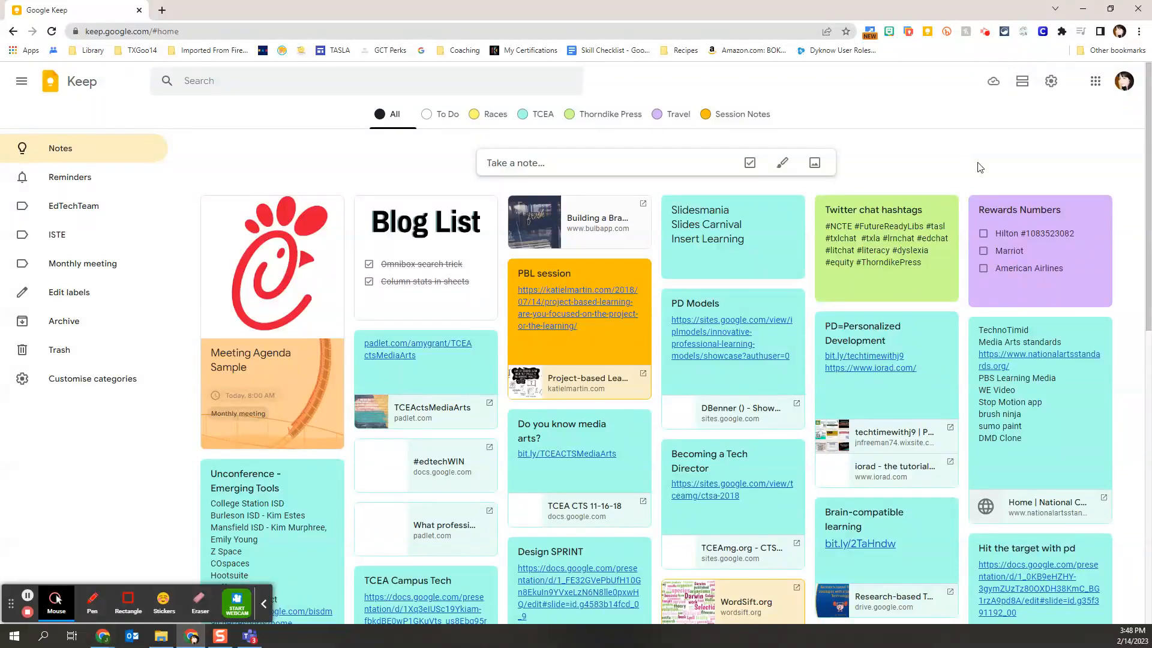
{"action": "mouse_move", "coordinate": [560, 162]}
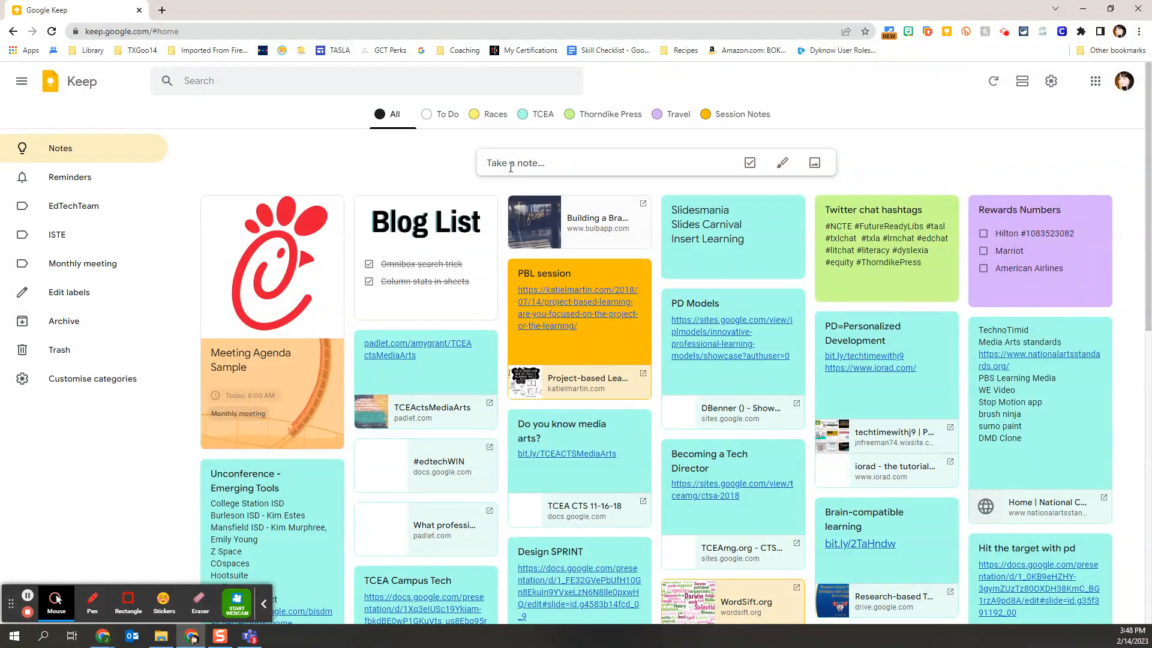
{"action": "mouse_move", "coordinate": [765, 184]}
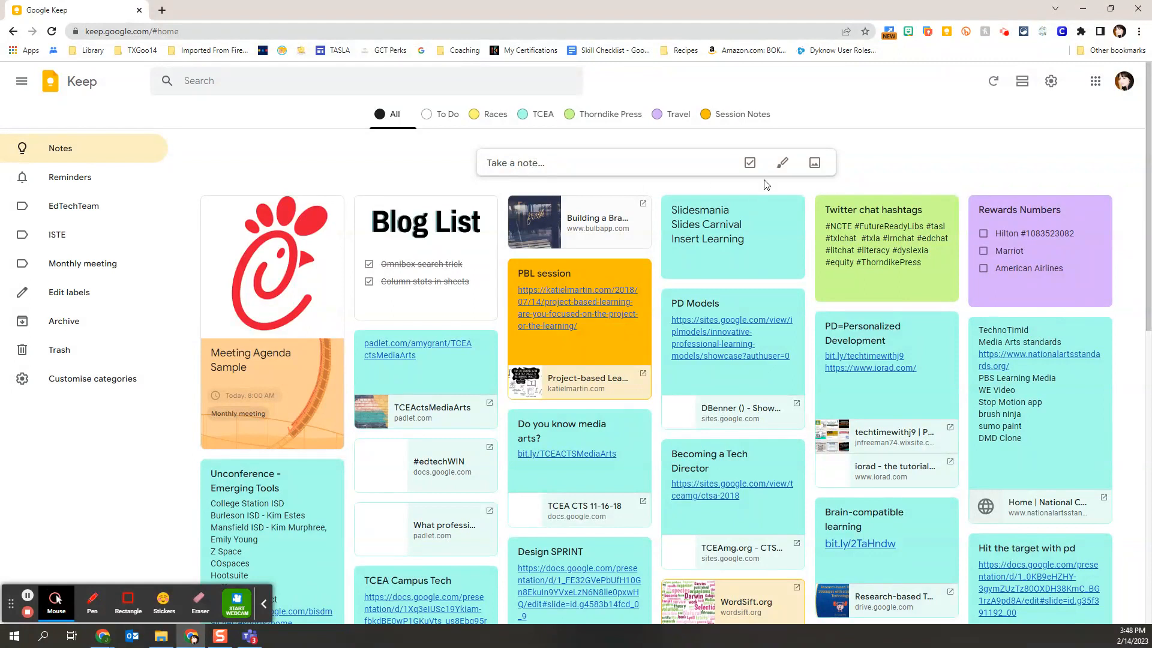
{"action": "mouse_move", "coordinate": [813, 162]}
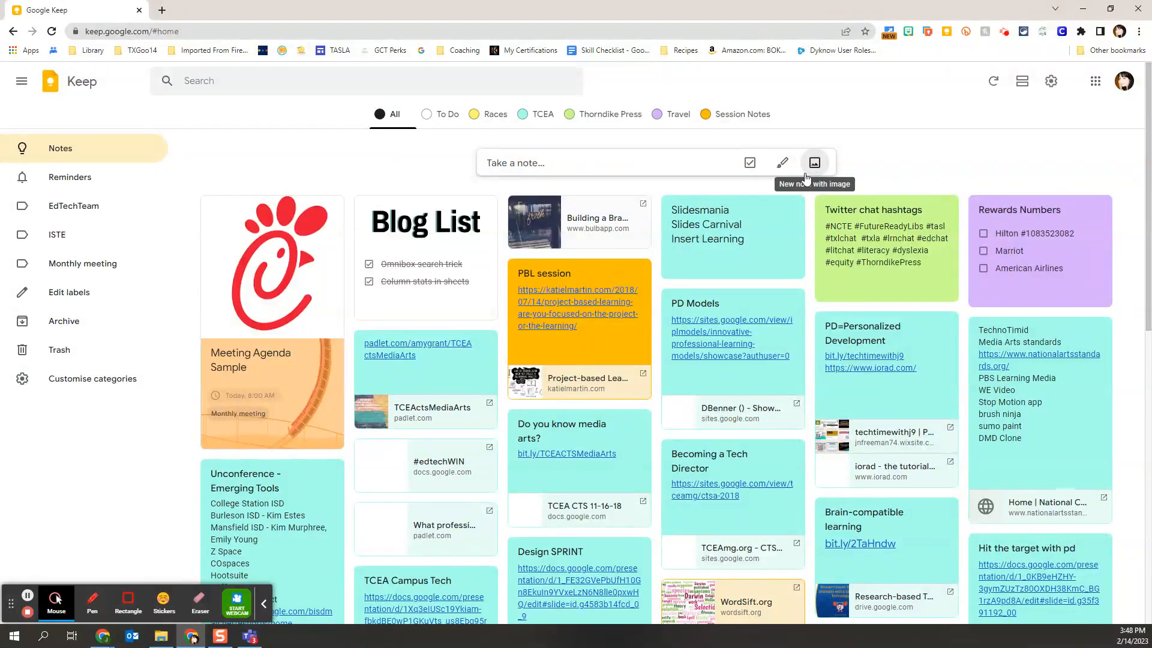
{"action": "mouse_move", "coordinate": [749, 162]}
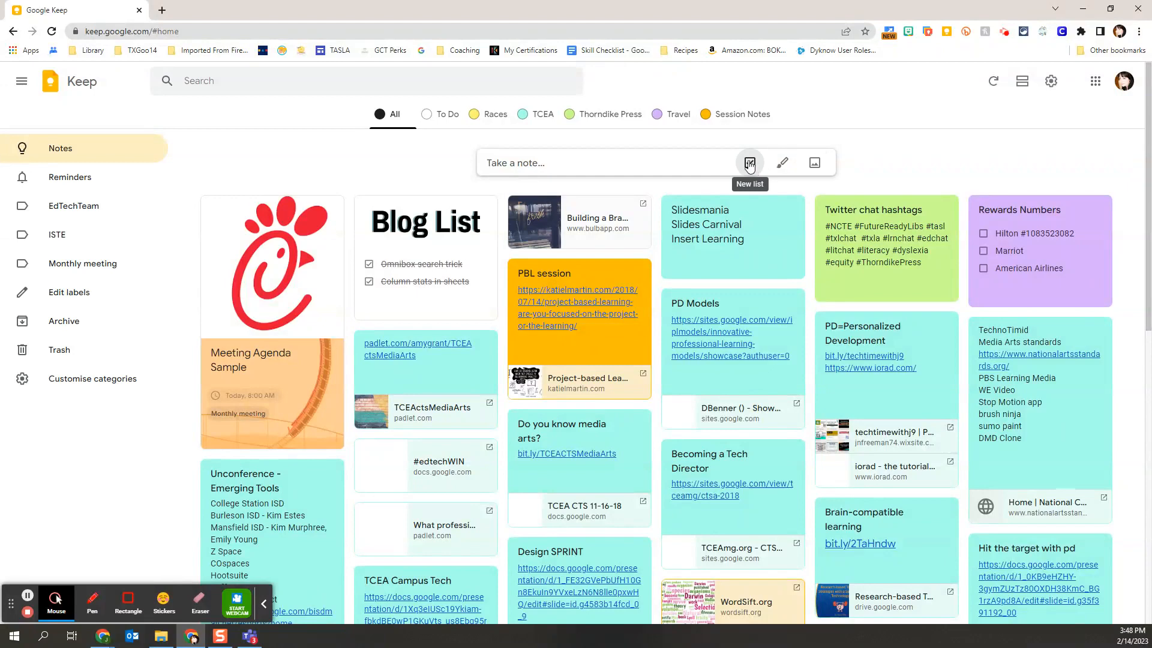
Start a new blank checklist note from the Take a note bar
{"action": "left_click", "coordinate": [748, 162]}
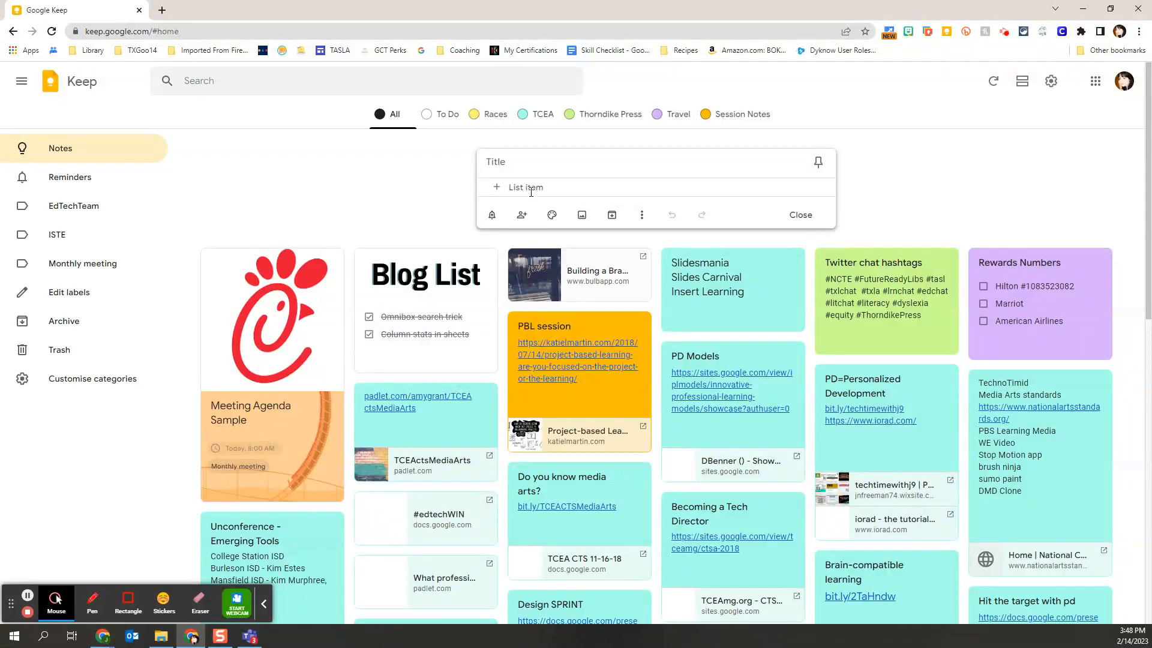
{"action": "mouse_move", "coordinate": [500, 162]}
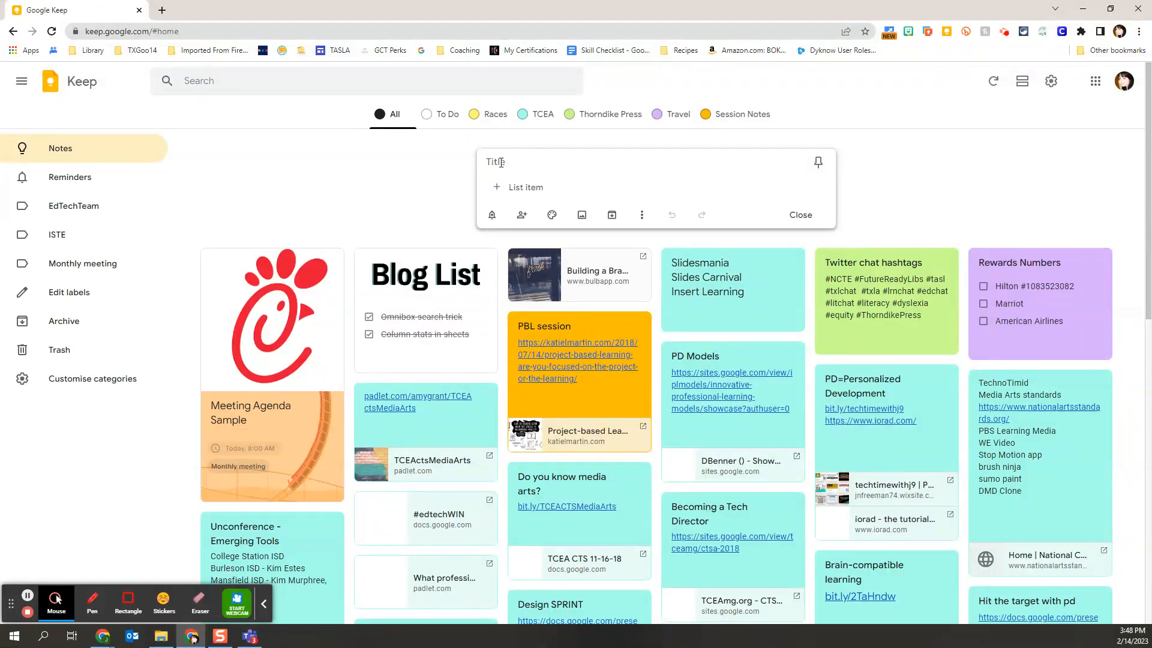
Title the new checklist 'Meeting Tasks'
{"action": "type", "text": "Meeti"}
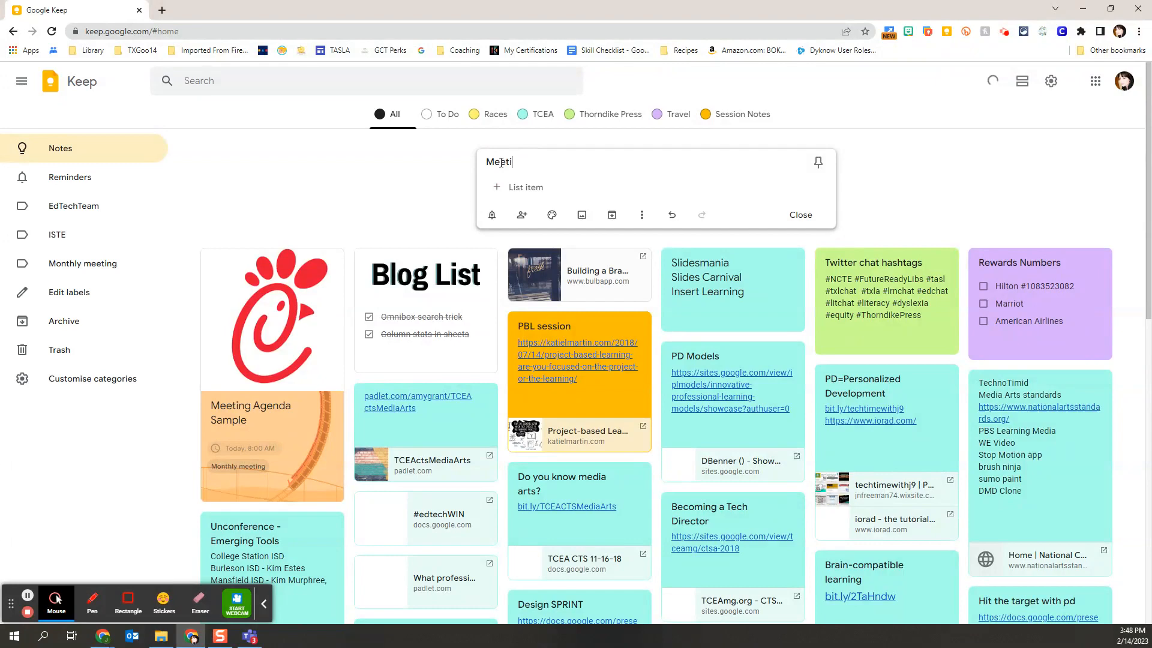
{"action": "type", "text": "ng"}
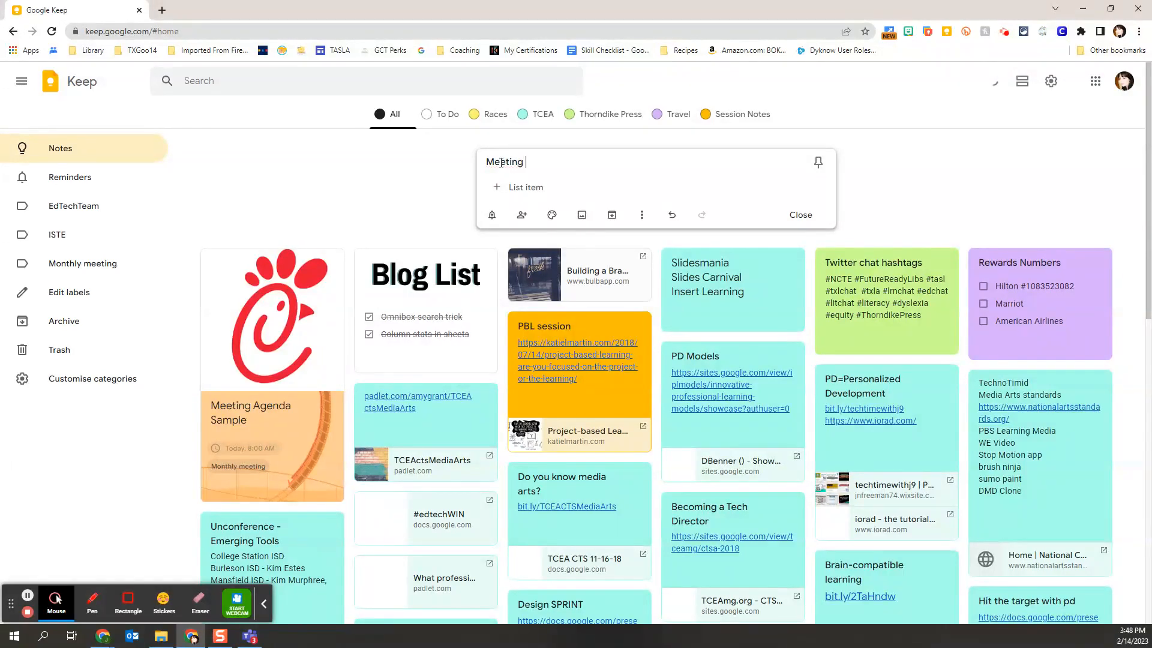
{"action": "type", "text": "Tasks"}
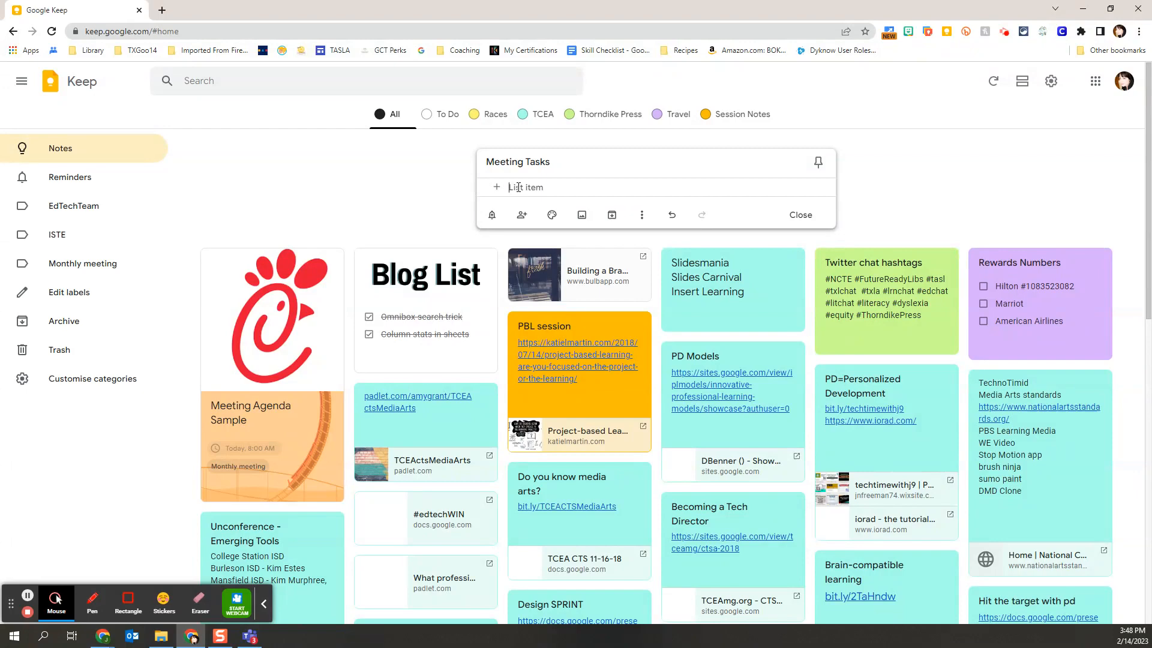
Add the items confirm venue, order food, invite attendees and print agendas
{"action": "type", "text": "confirm"}
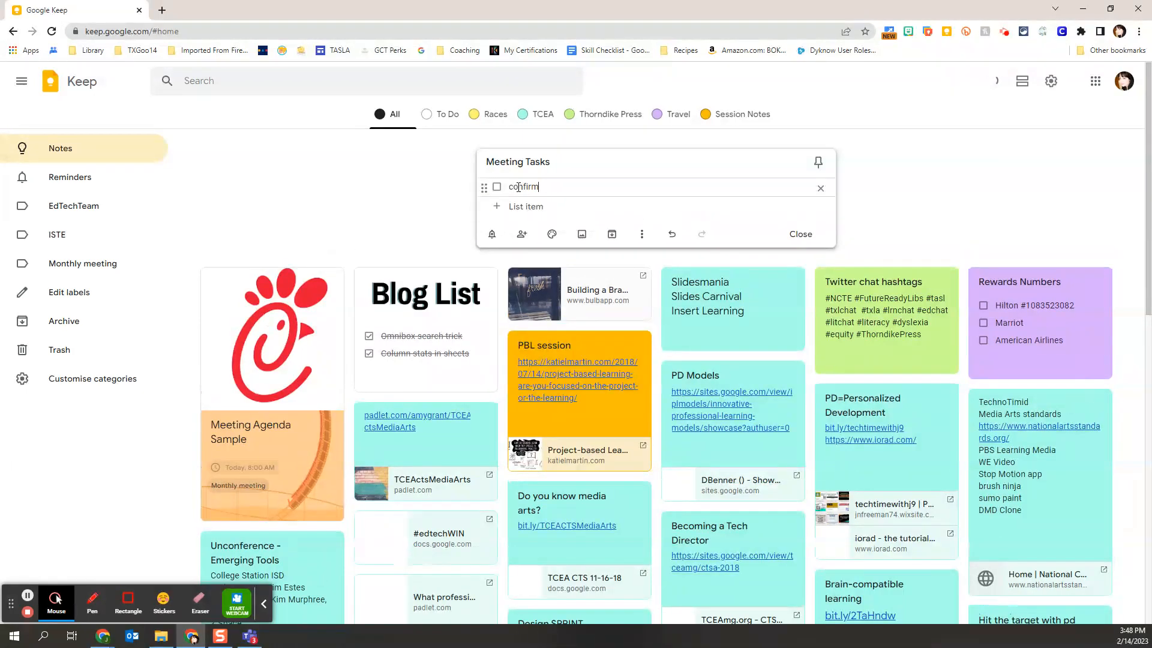
{"action": "type", "text": "venue"}
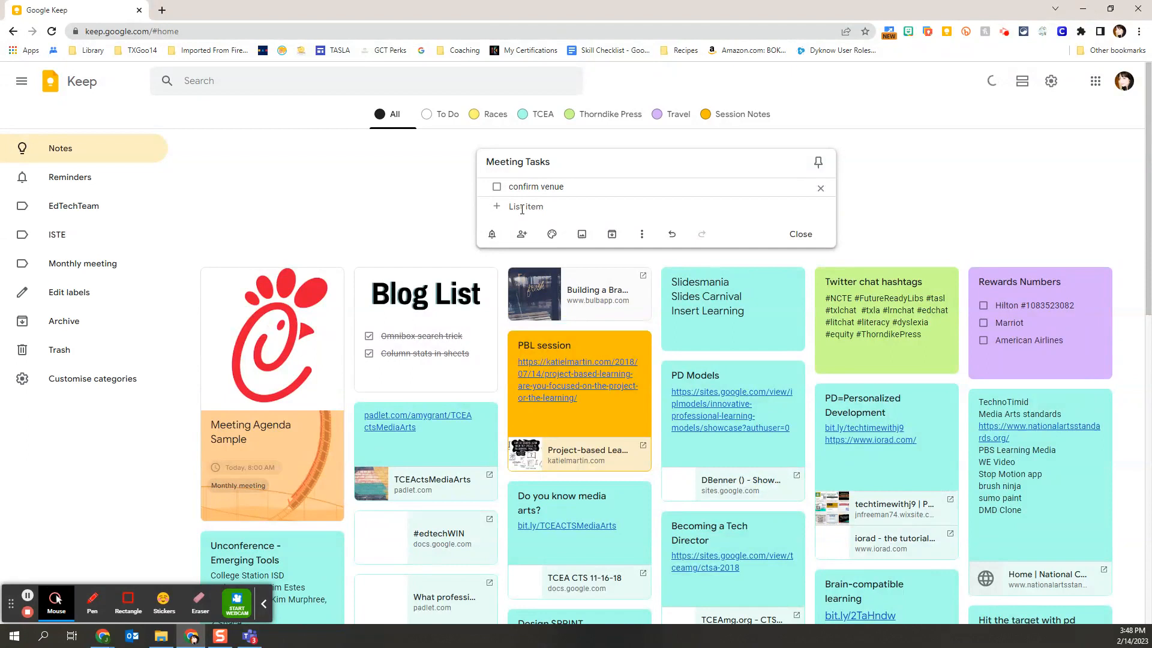
{"action": "type", "text": "order"}
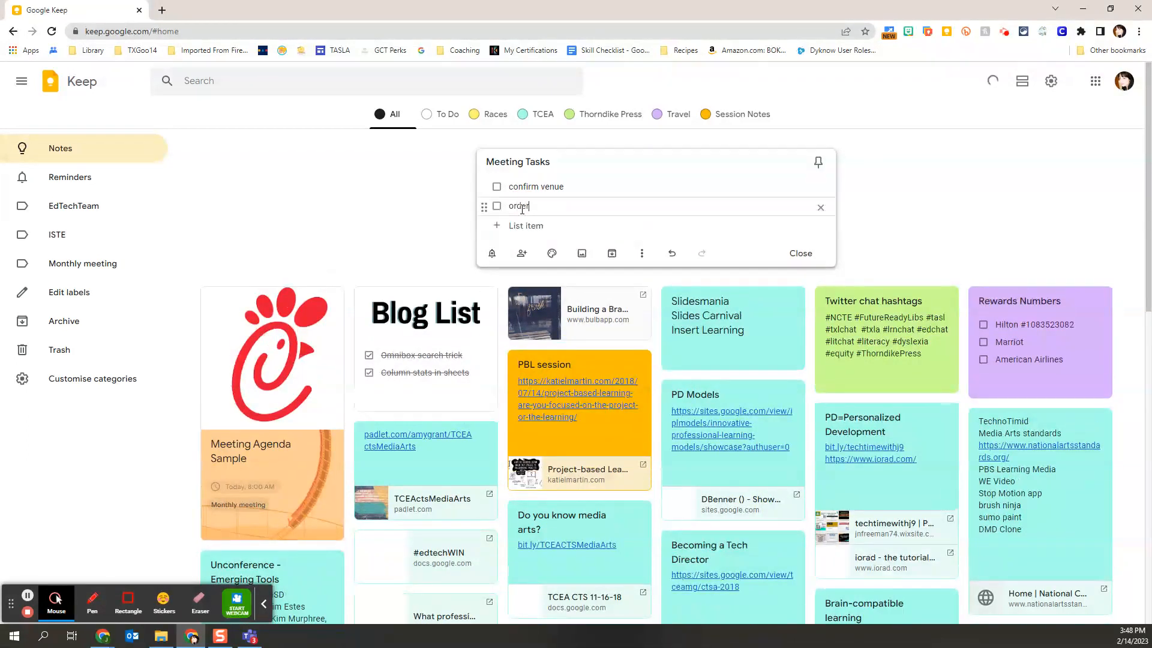
{"action": "type", "text": "food"}
{"action": "type", "text": "invi"}
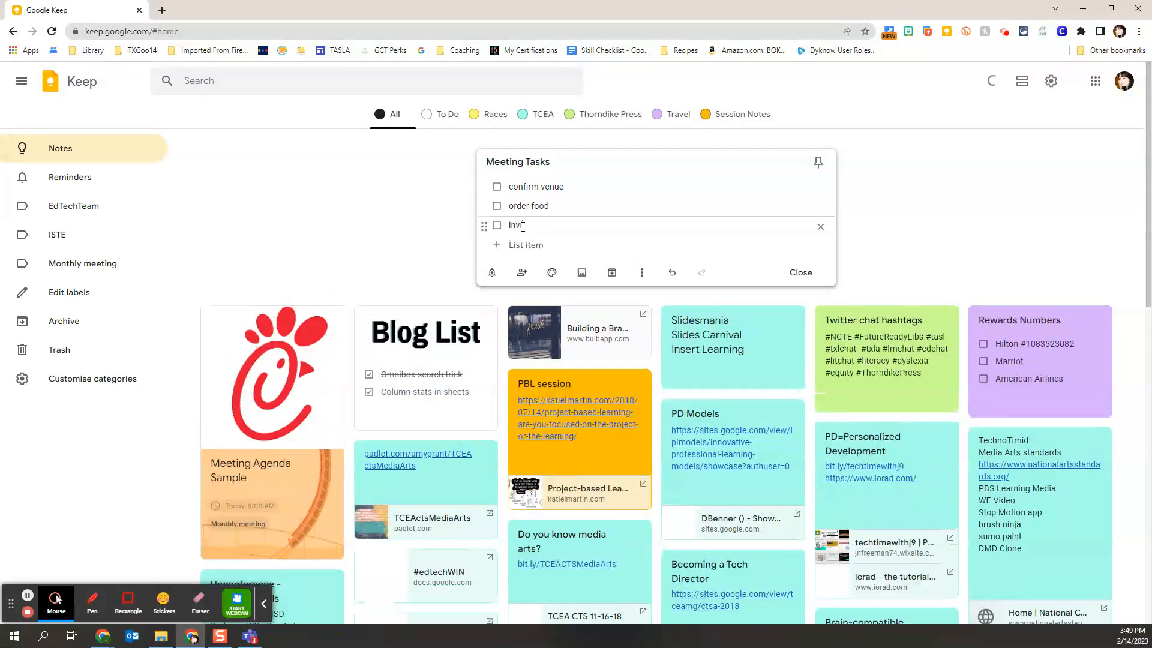
{"action": "type", "text": "te attendees"}
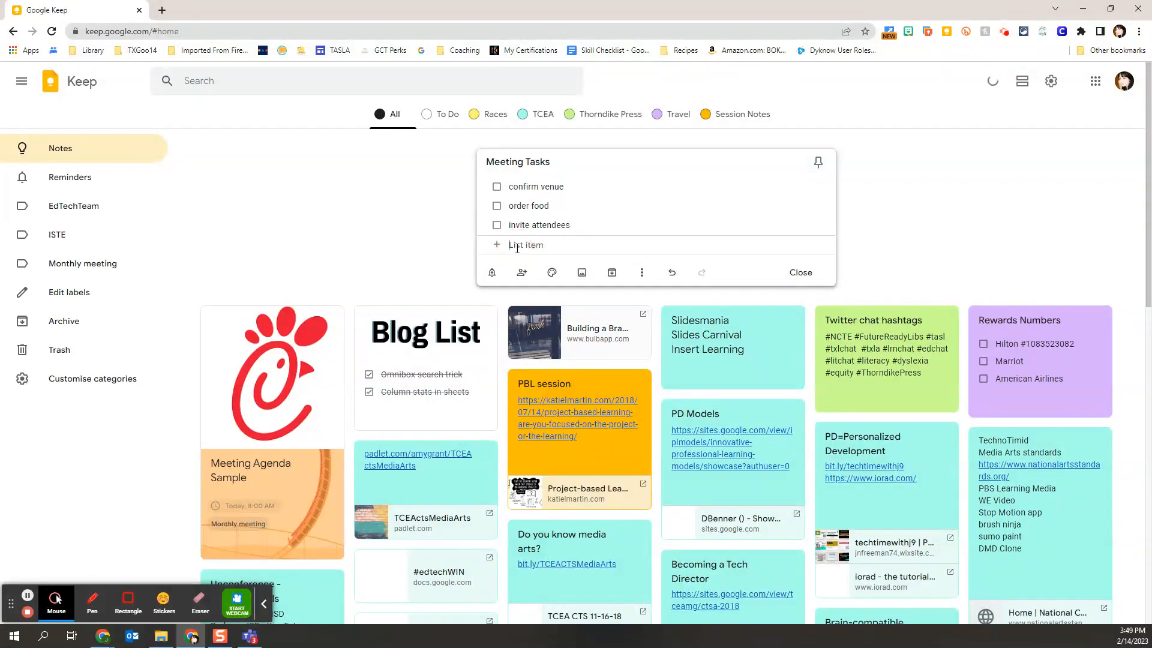
{"action": "type", "text": "print age"}
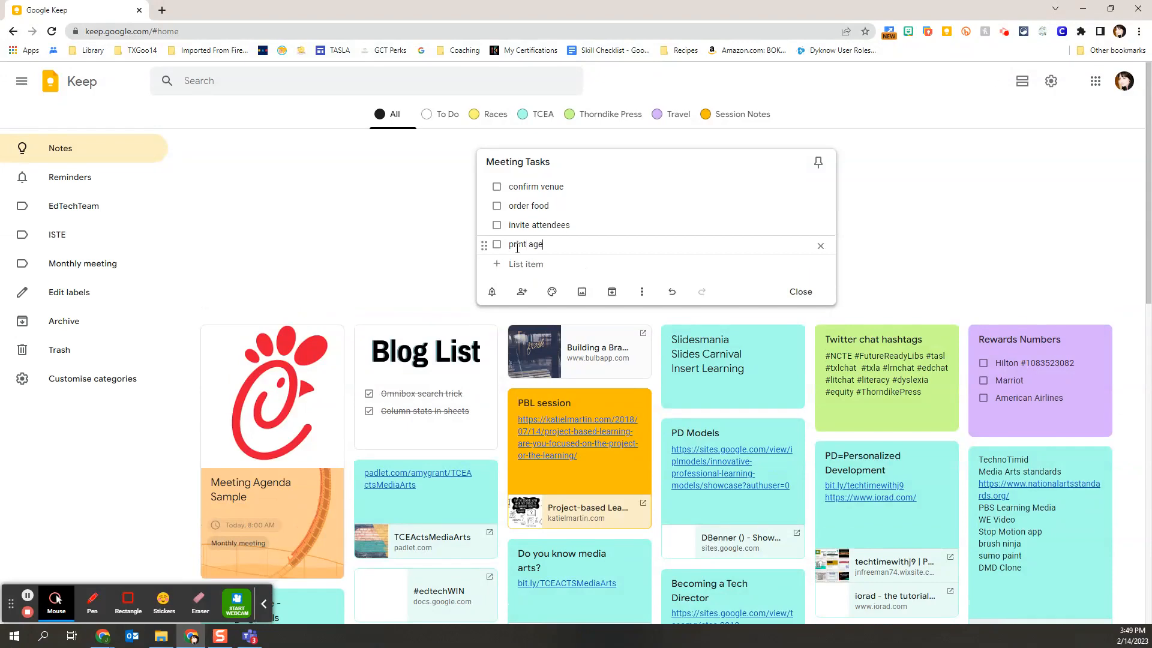
{"action": "type", "text": "ndas"}
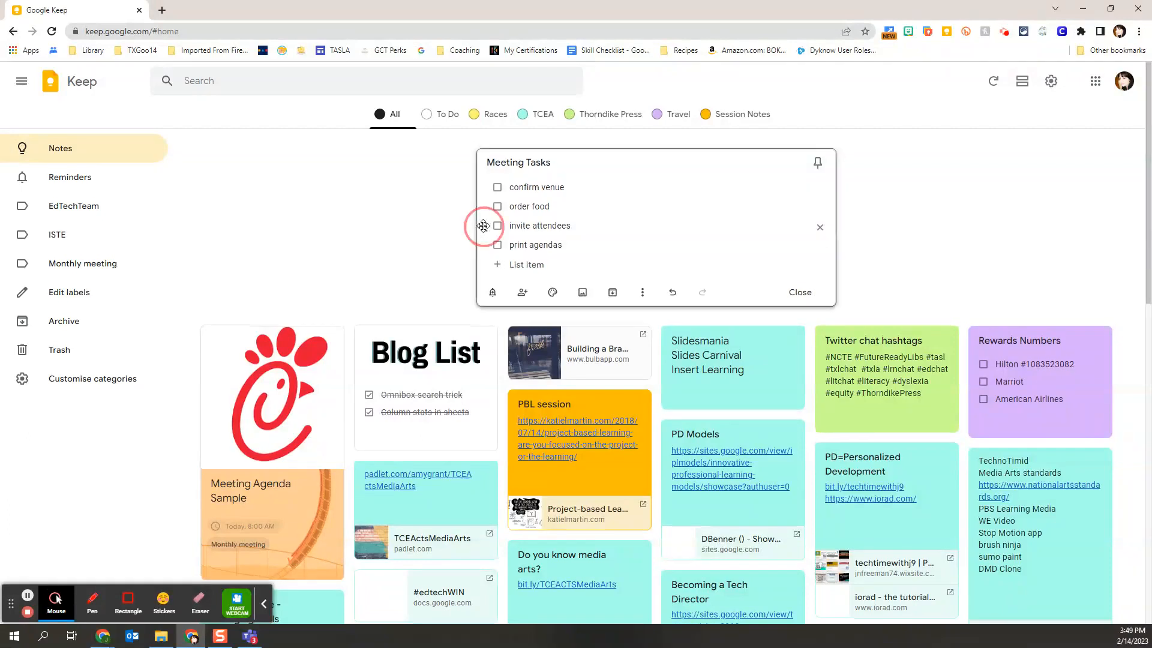
Move 'invite attendees' up above 'order food', right after 'confirm venue'
{"action": "left_click_drag", "start_coordinate": [483, 226], "coordinate": [484, 208]}
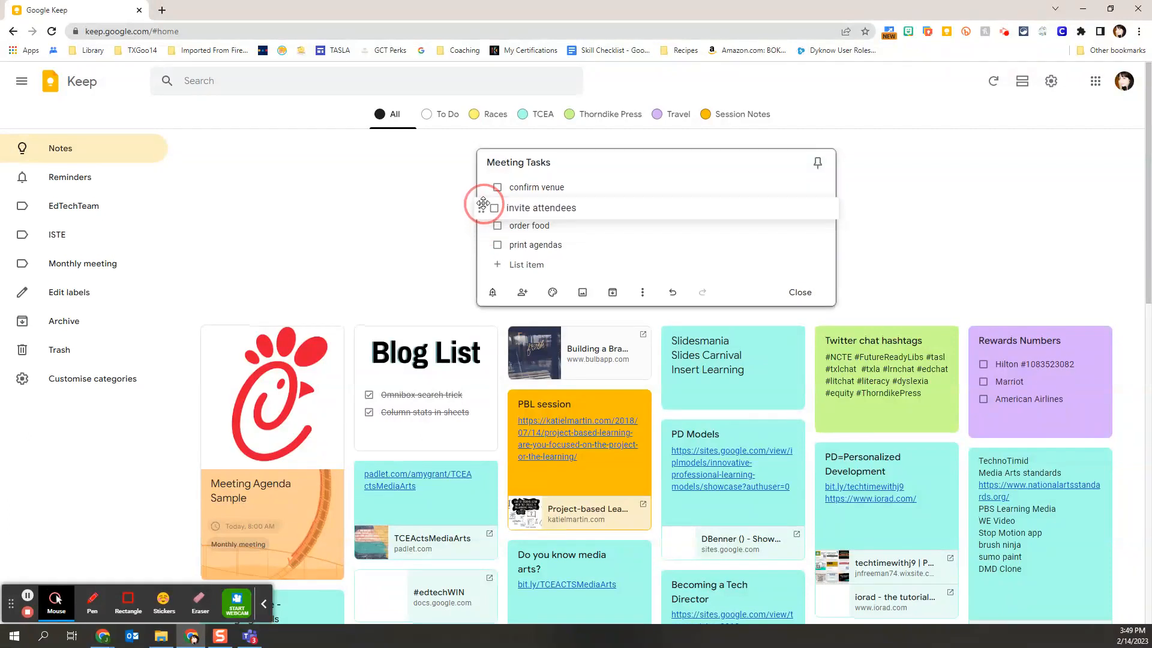
{"action": "mouse_move", "coordinate": [482, 206]}
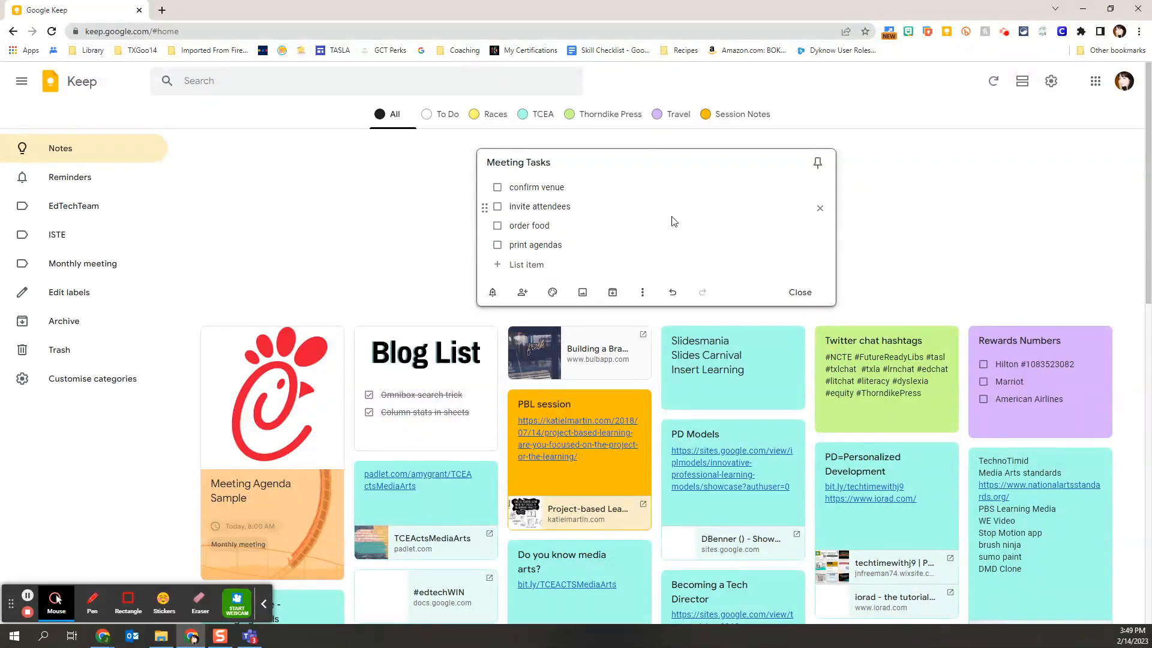
{"action": "mouse_move", "coordinate": [824, 228]}
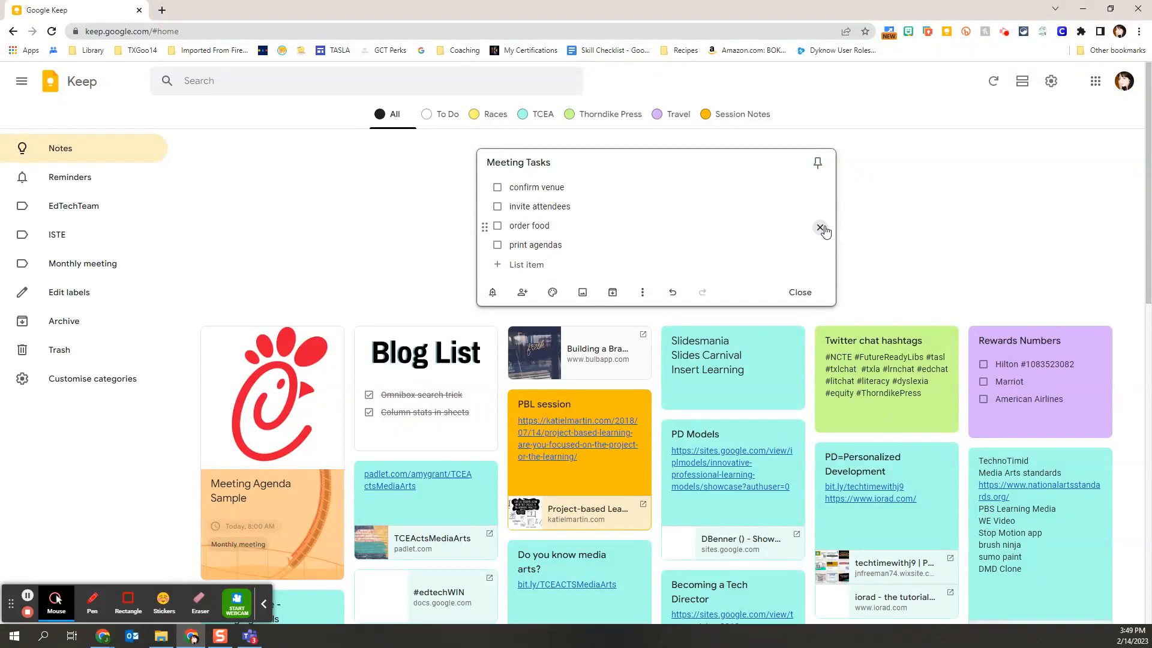
{"action": "mouse_move", "coordinate": [819, 226]}
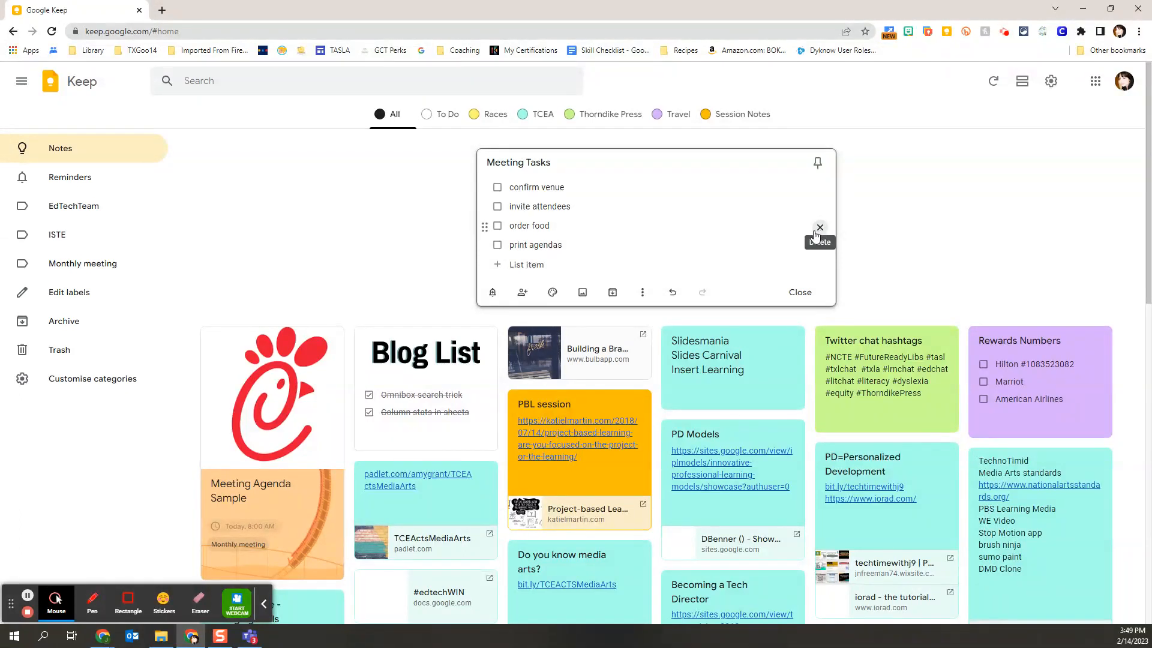
{"action": "mouse_move", "coordinate": [498, 207]}
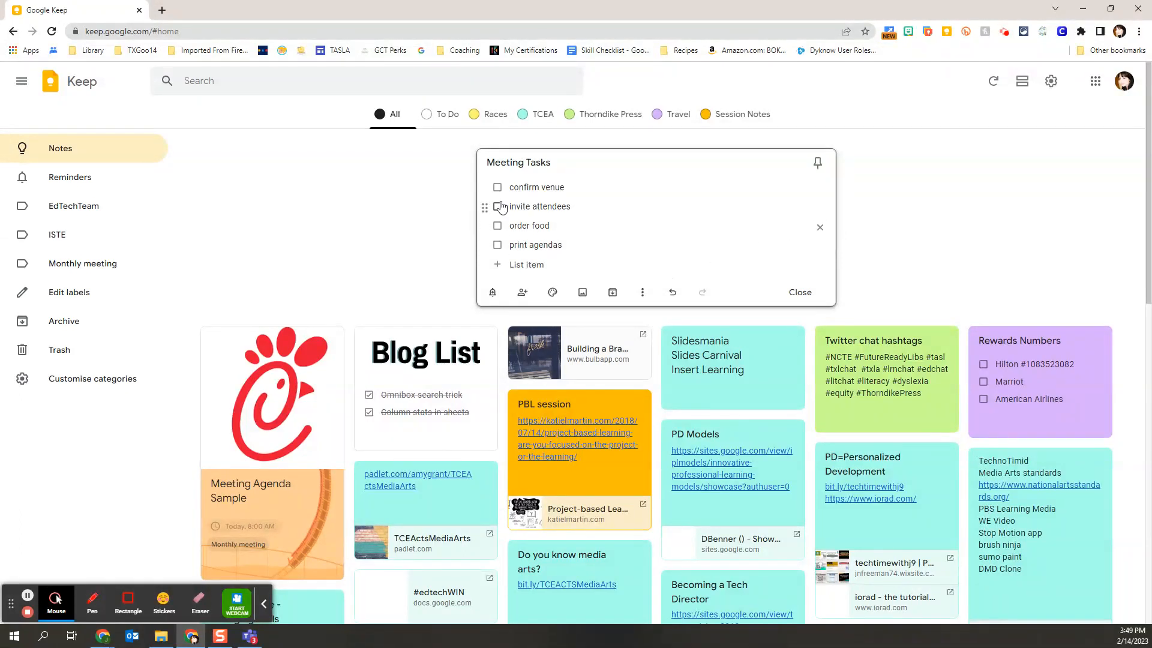
{"action": "mouse_move", "coordinate": [593, 238]}
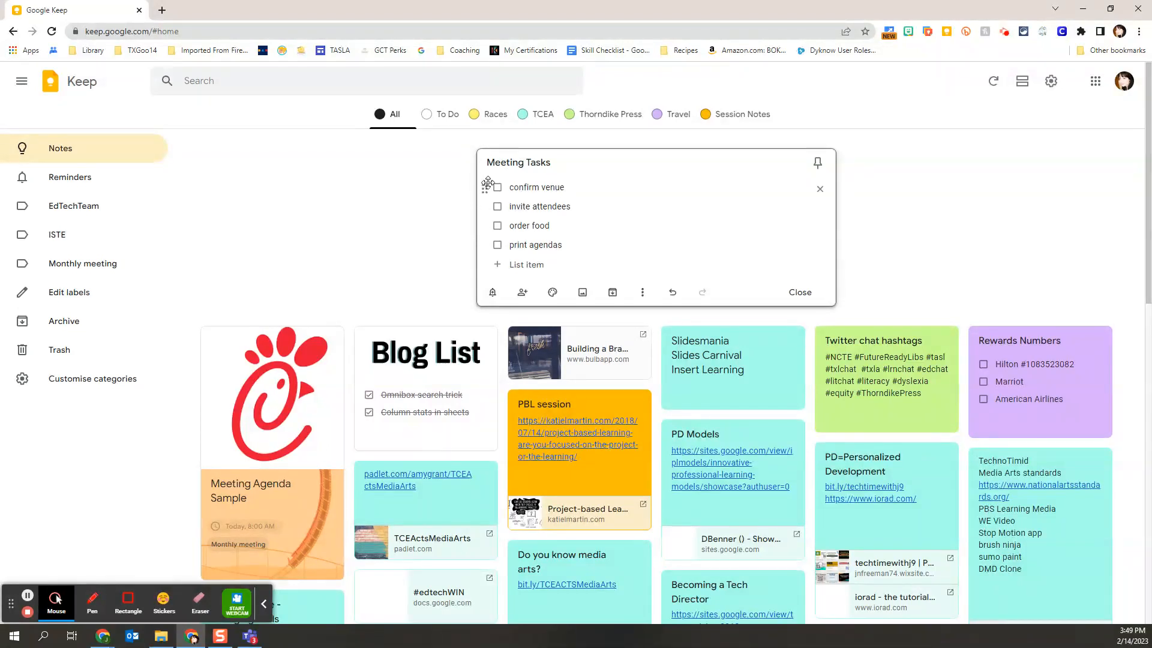
Check off 'confirm venue' and collapse the 1 Completed item section
{"action": "left_click", "coordinate": [496, 187]}
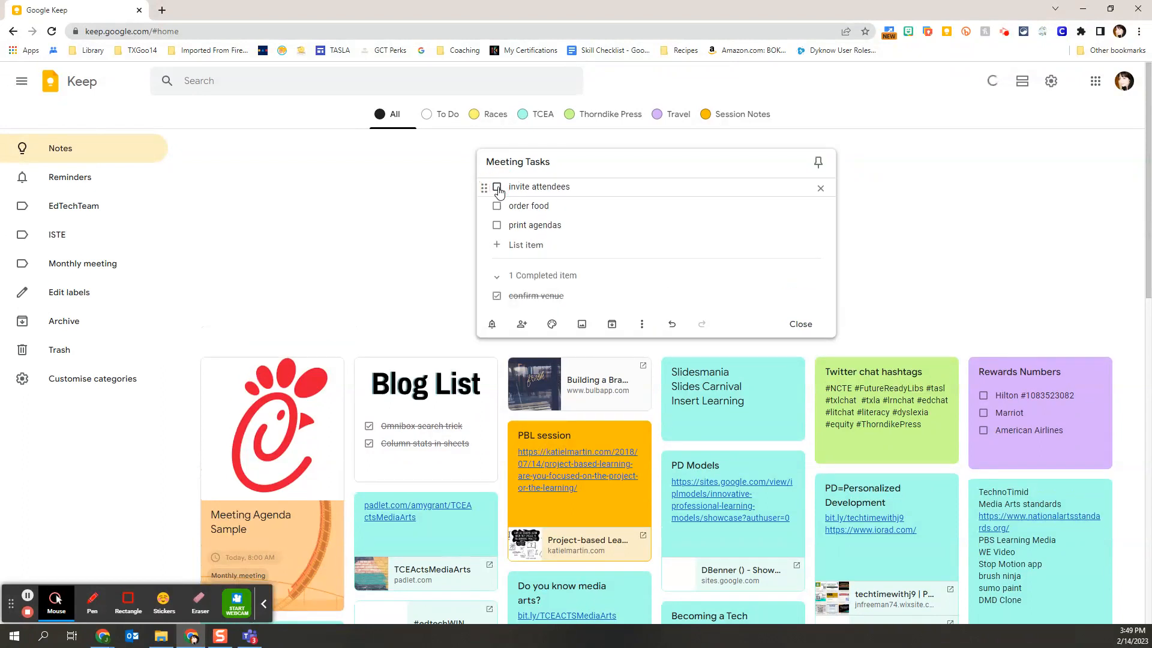
{"action": "mouse_move", "coordinate": [588, 212]}
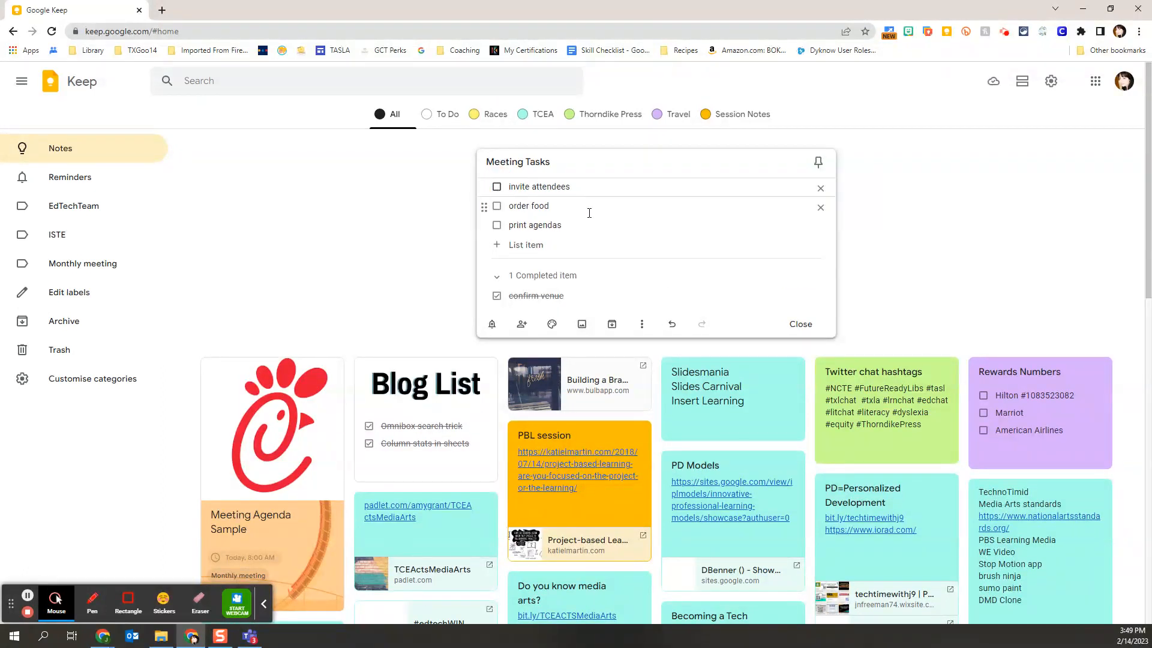
{"action": "mouse_move", "coordinate": [557, 289]}
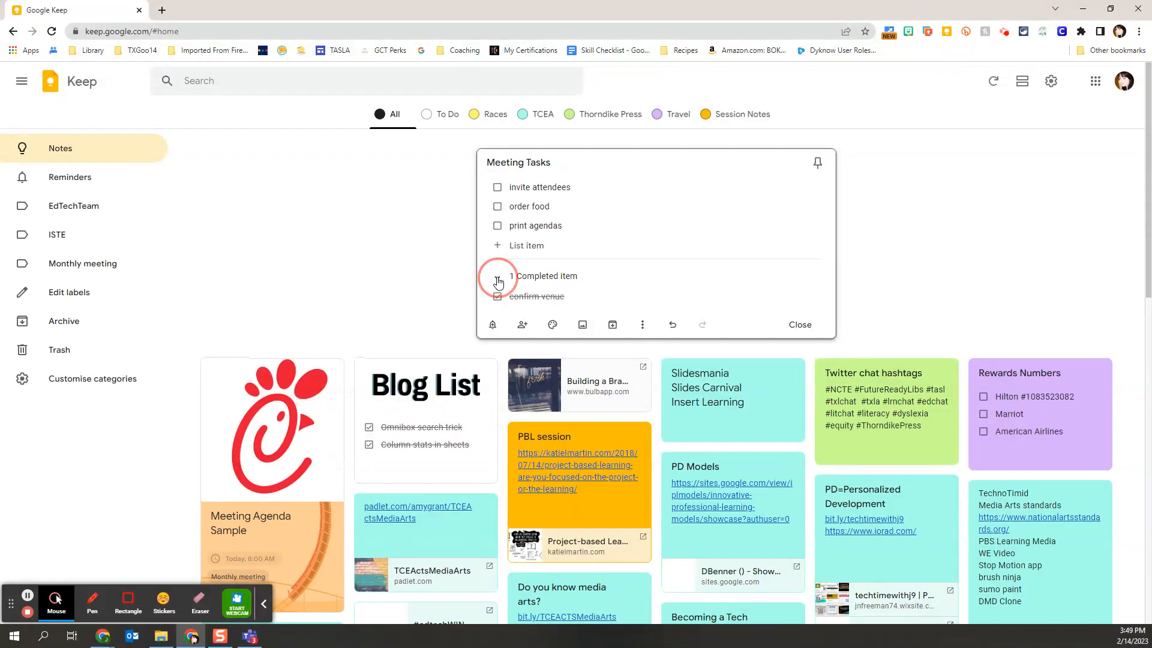
{"action": "left_click", "coordinate": [498, 281]}
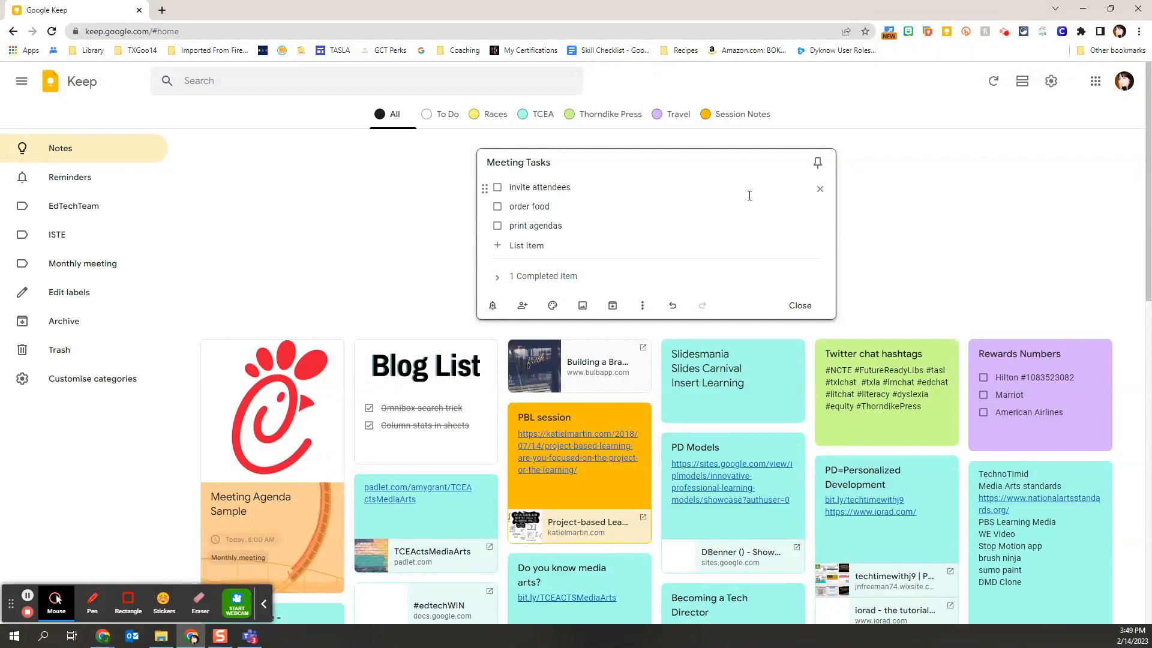
{"action": "mouse_move", "coordinate": [817, 162]}
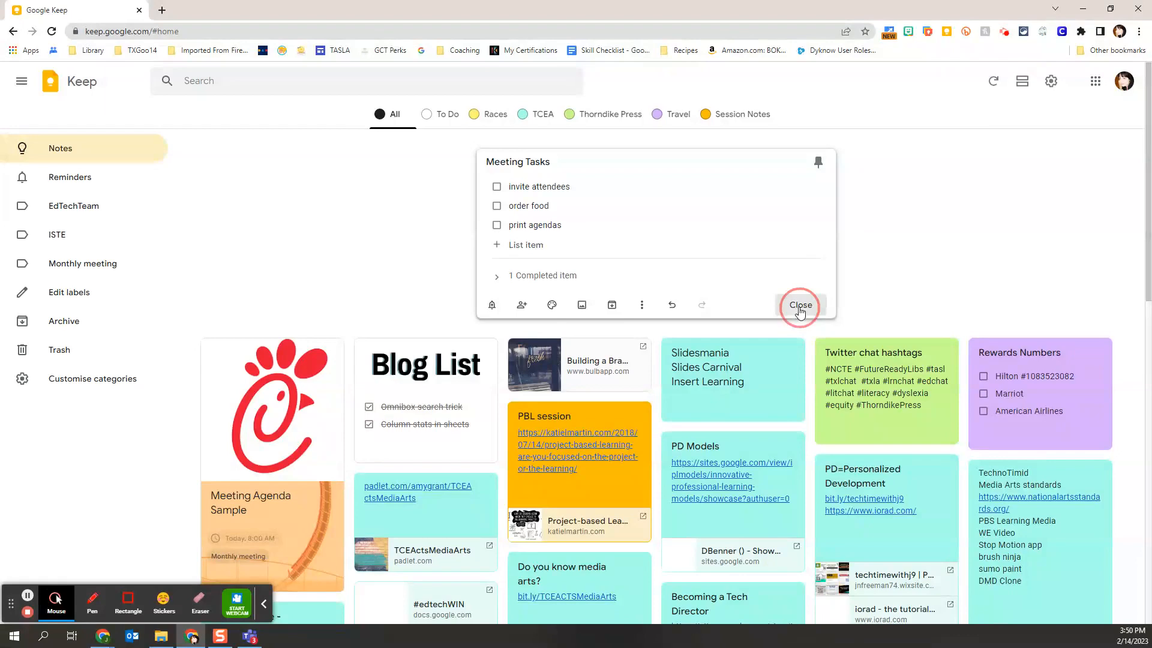
Close the editor so Meeting Tasks is saved as a pinned note in the grid
{"action": "left_click", "coordinate": [799, 304]}
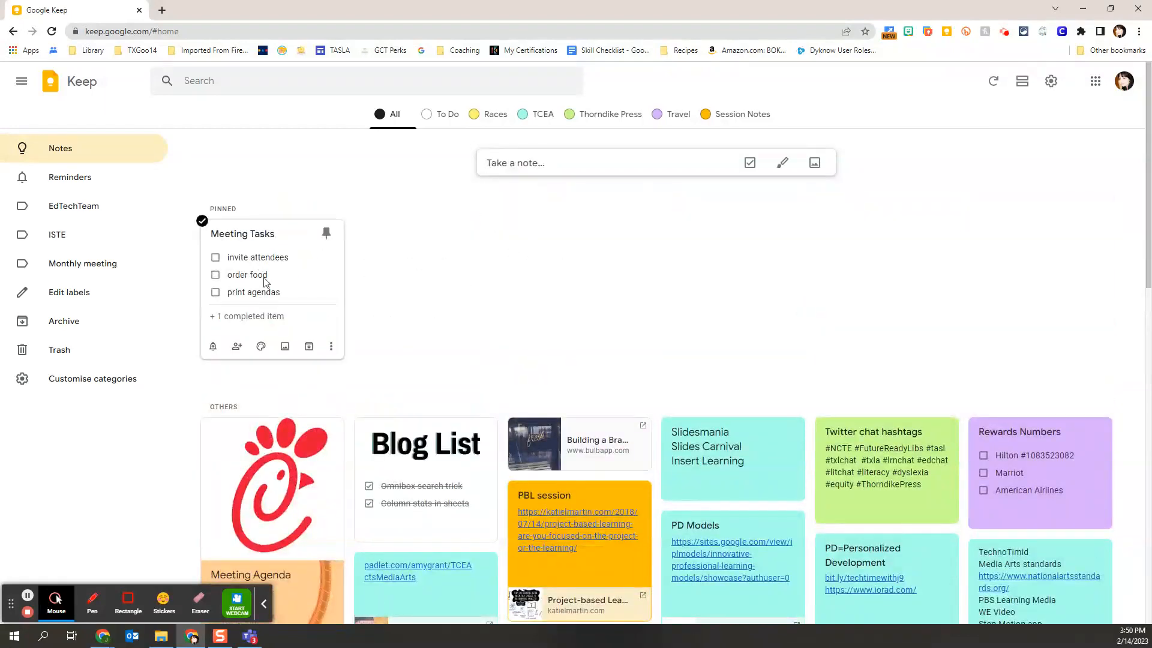
{"action": "mouse_move", "coordinate": [588, 286]}
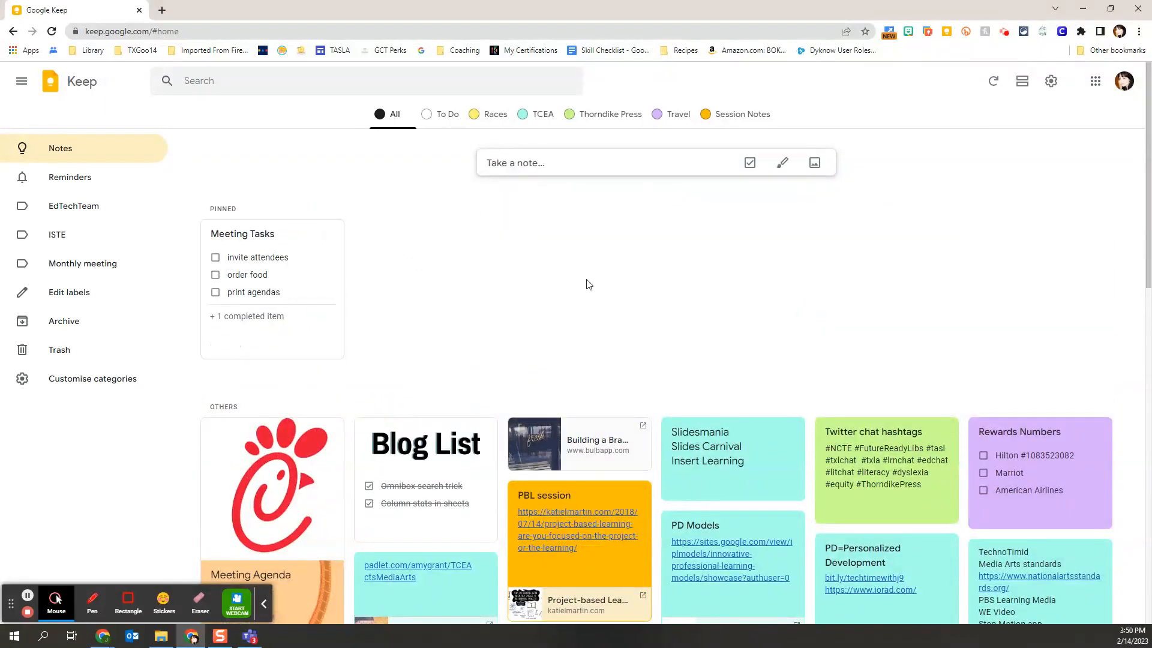
{"action": "mouse_move", "coordinate": [511, 329]}
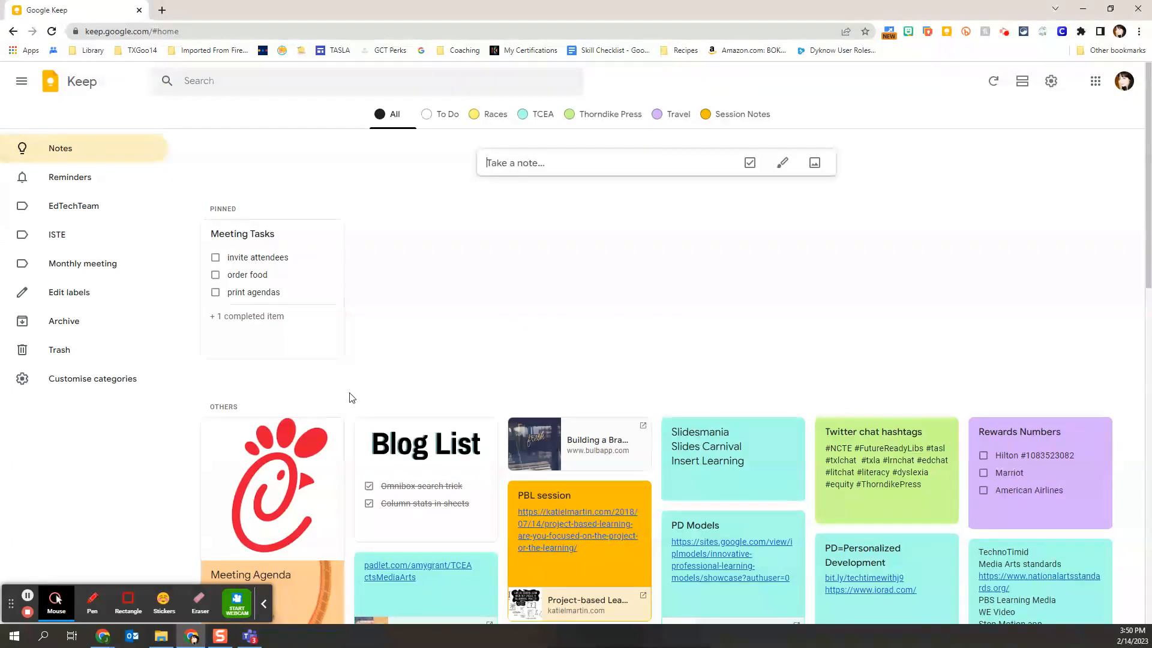
{"action": "mouse_move", "coordinate": [345, 389]}
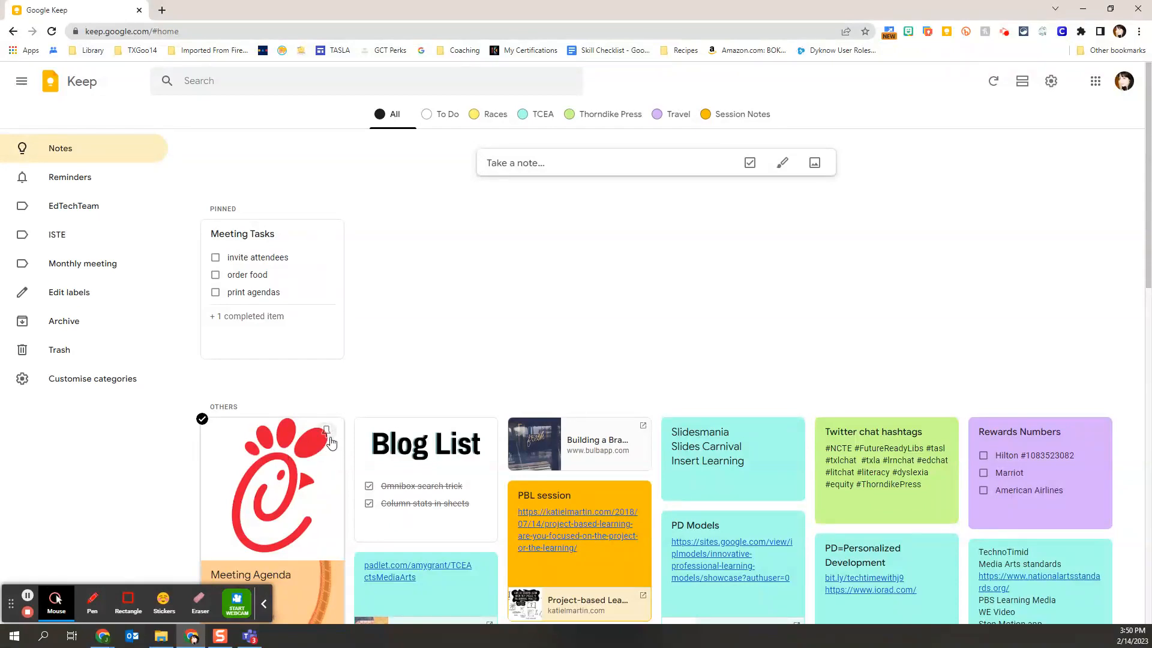
Pin Meeting Agenda Sample so it sits beside Meeting Tasks in the Pinned section
{"action": "left_click", "coordinate": [326, 431]}
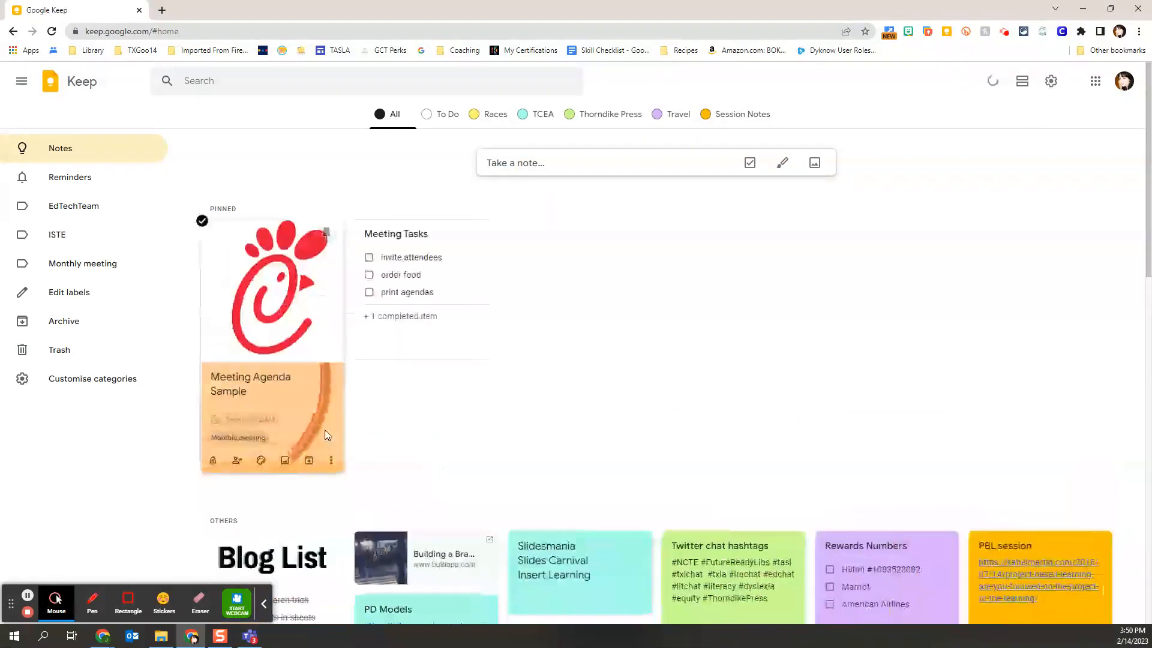
{"action": "mouse_move", "coordinate": [515, 322]}
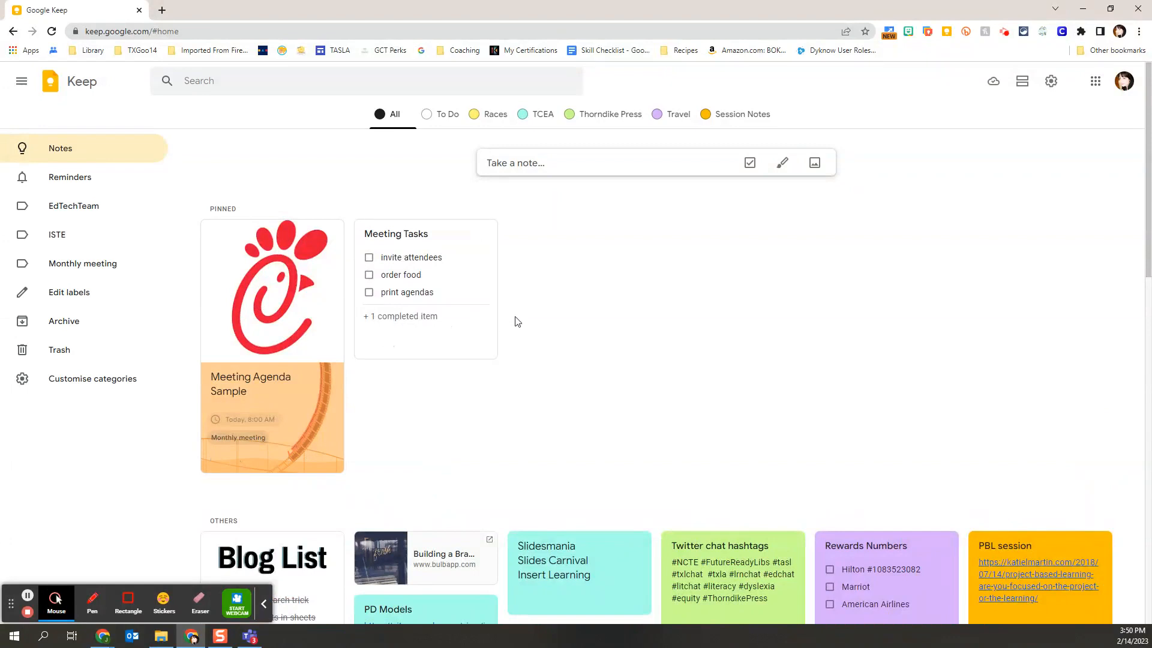
{"action": "mouse_move", "coordinate": [426, 331]}
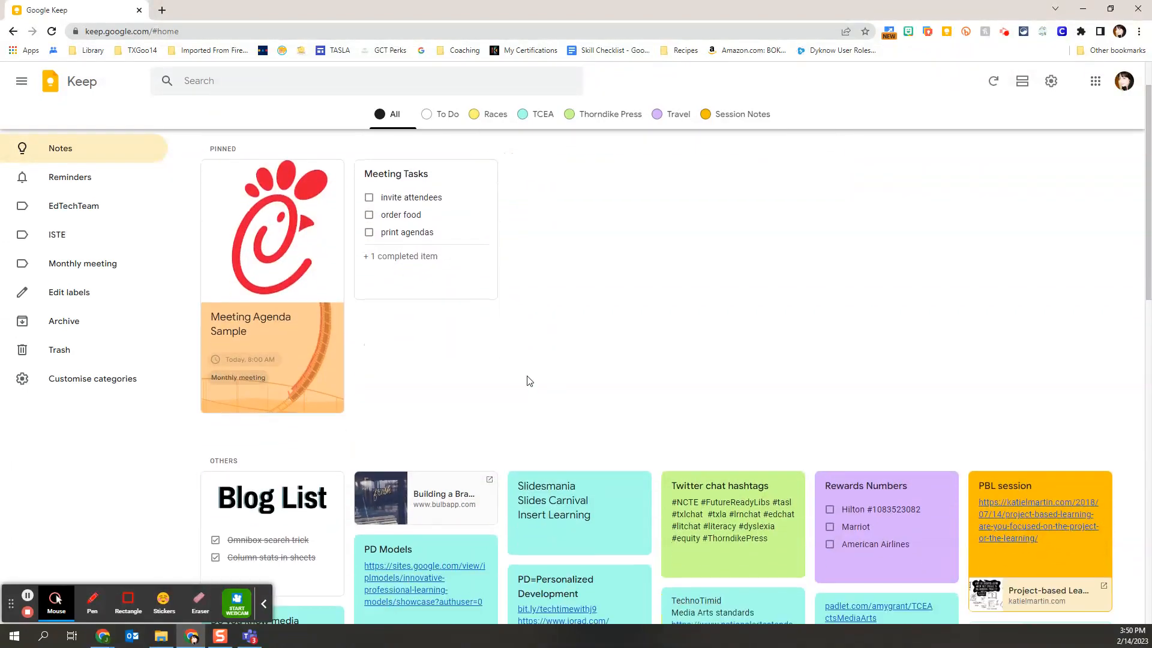
{"action": "scroll", "scroll_direction": "down", "scroll_amount": 3}
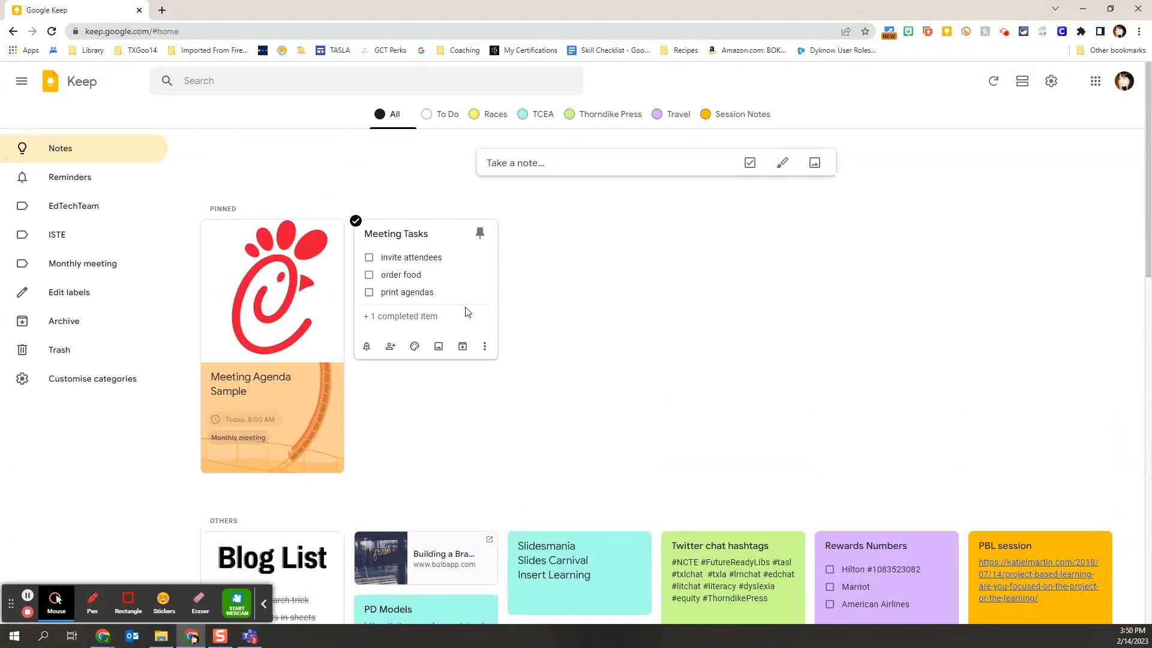
{"action": "mouse_move", "coordinate": [359, 260]}
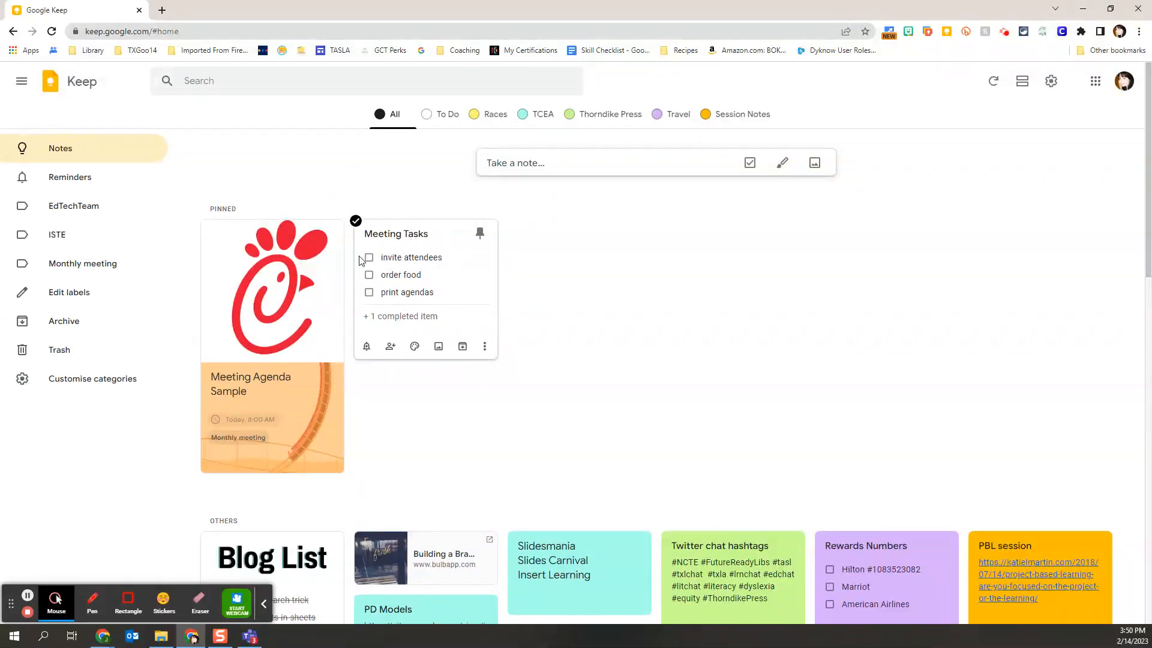
Check off invite attendees and order food, then archive Meeting Tasks and Meeting Agenda Sample
{"action": "left_click", "coordinate": [368, 257]}
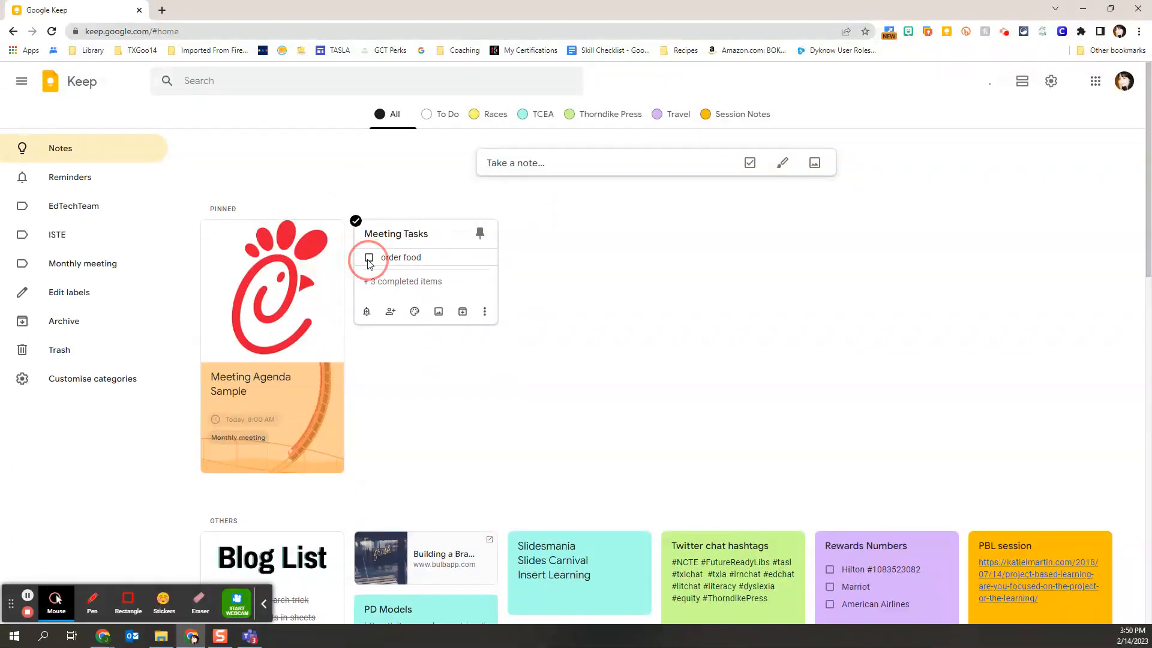
{"action": "left_click", "coordinate": [368, 257]}
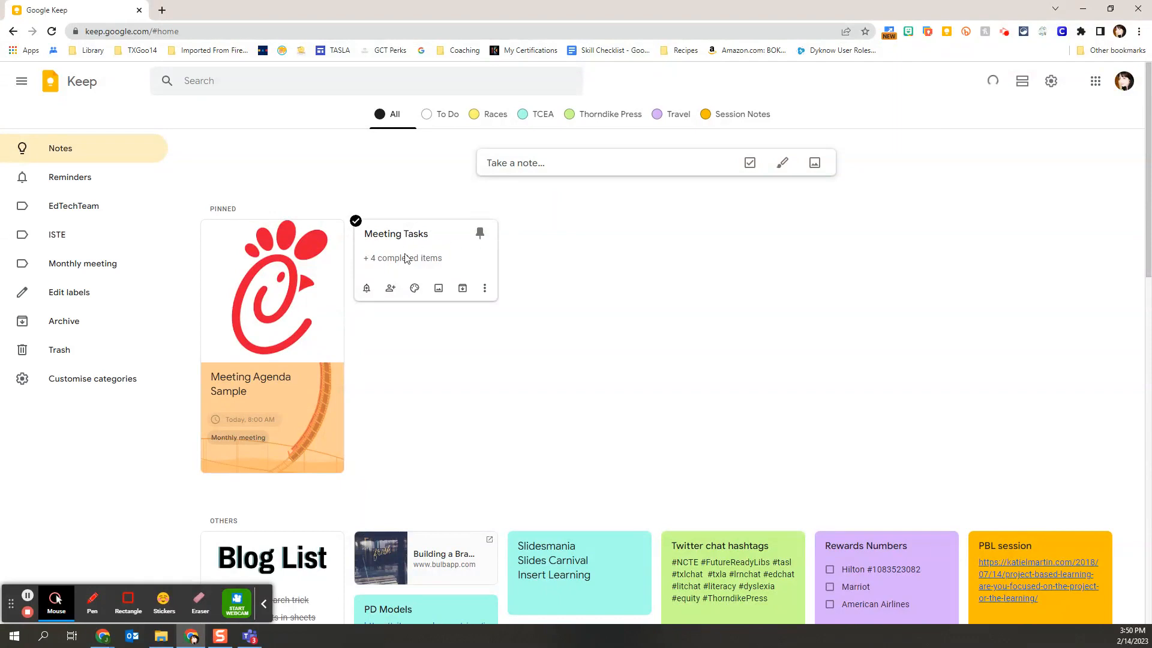
{"action": "mouse_move", "coordinate": [462, 287]}
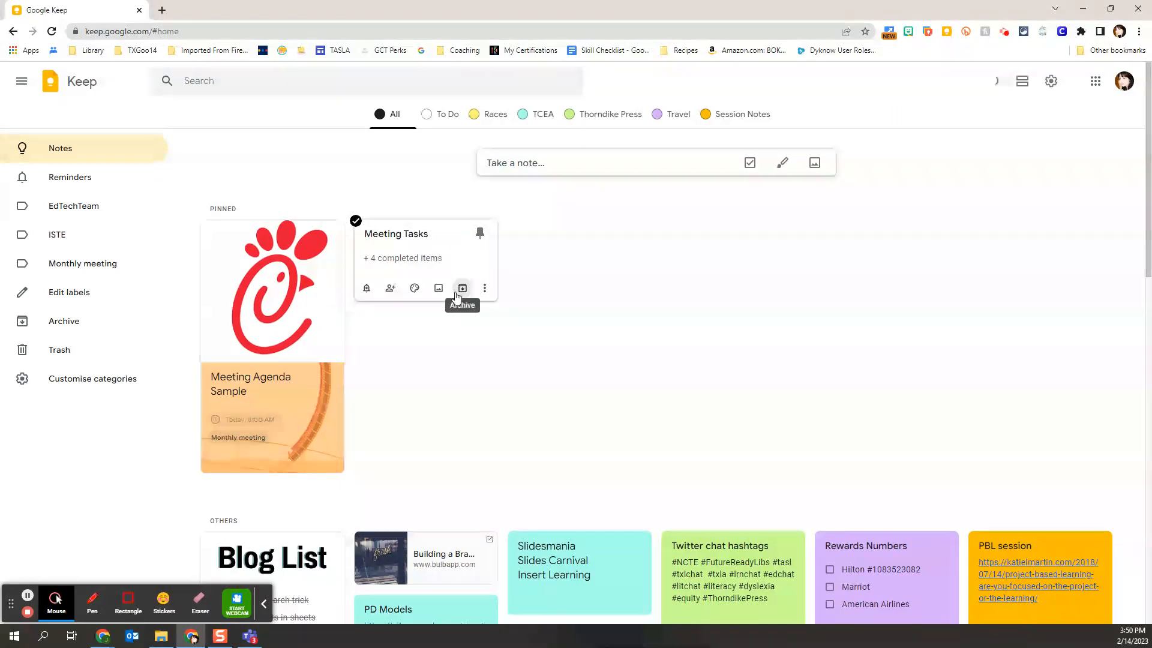
{"action": "left_click", "coordinate": [462, 288]}
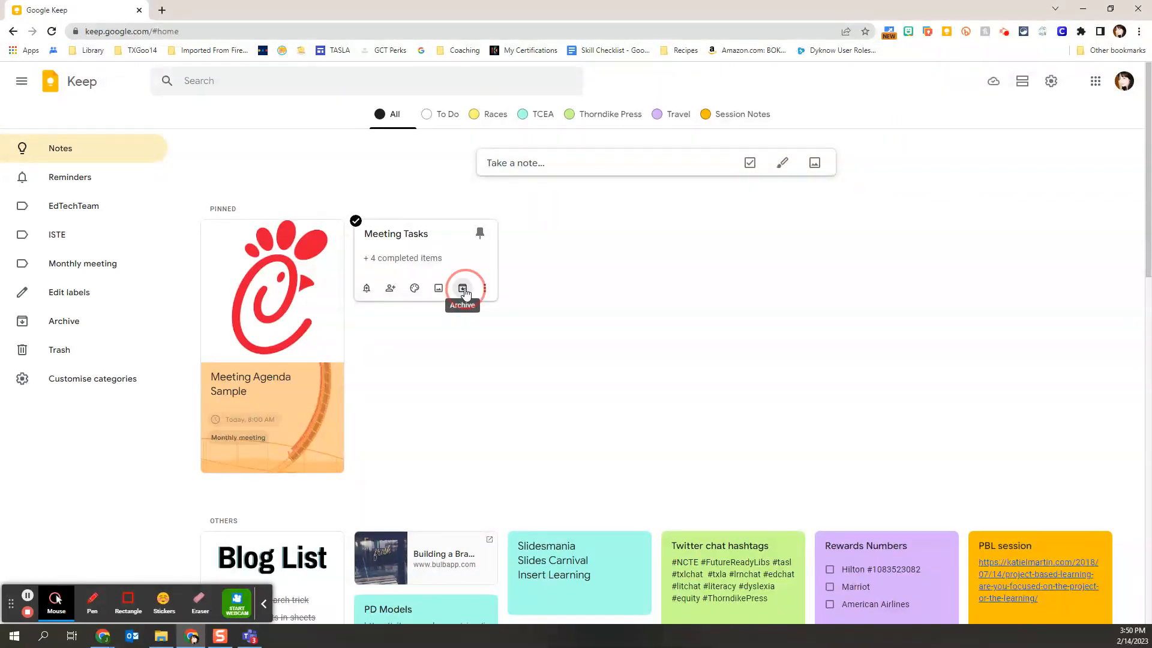
{"action": "left_click", "coordinate": [462, 286]}
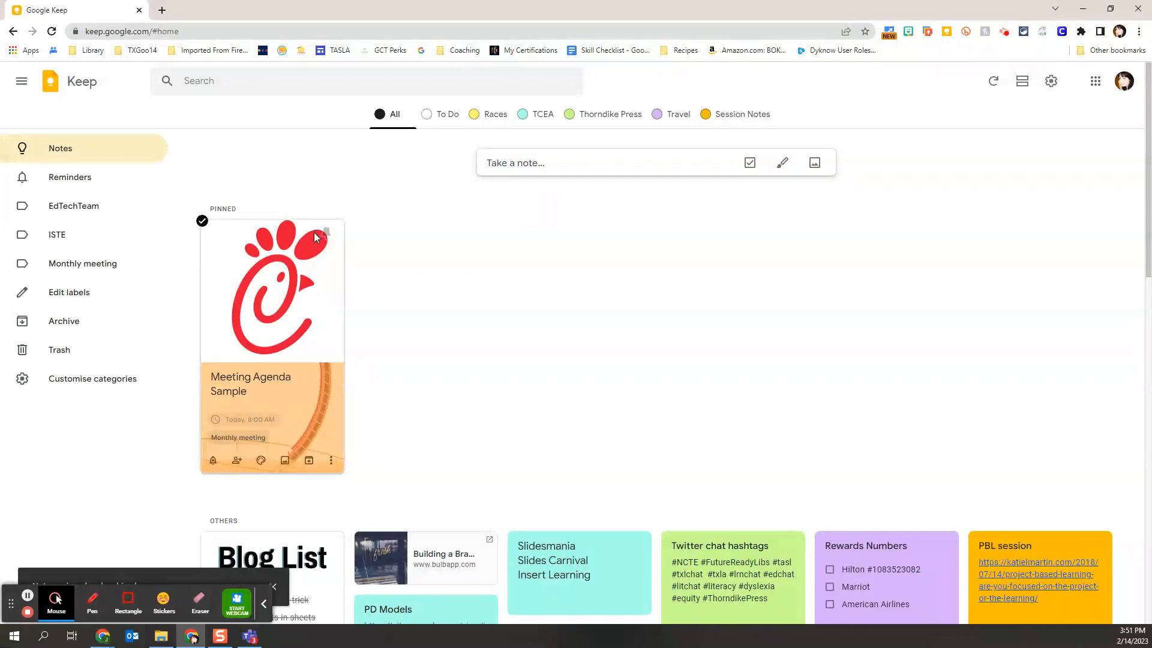
{"action": "scroll", "scroll_direction": "down", "scroll_amount": 3}
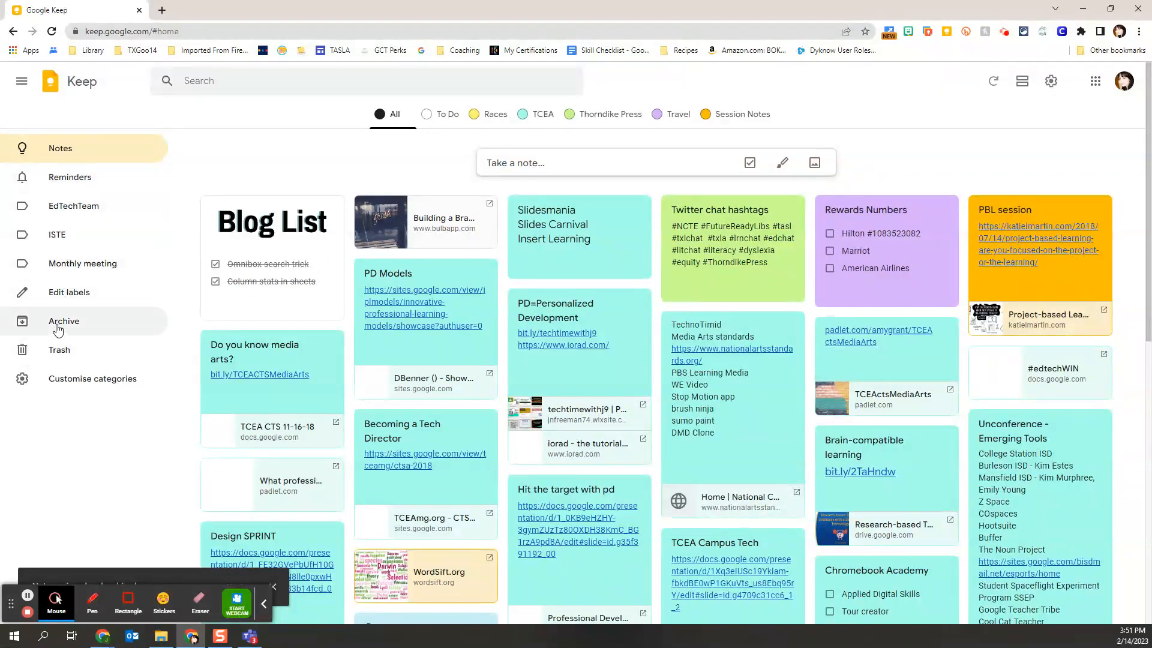
Show the Archive with both meeting notes and bring up More actions for Meeting Tasks
{"action": "left_click", "coordinate": [64, 322]}
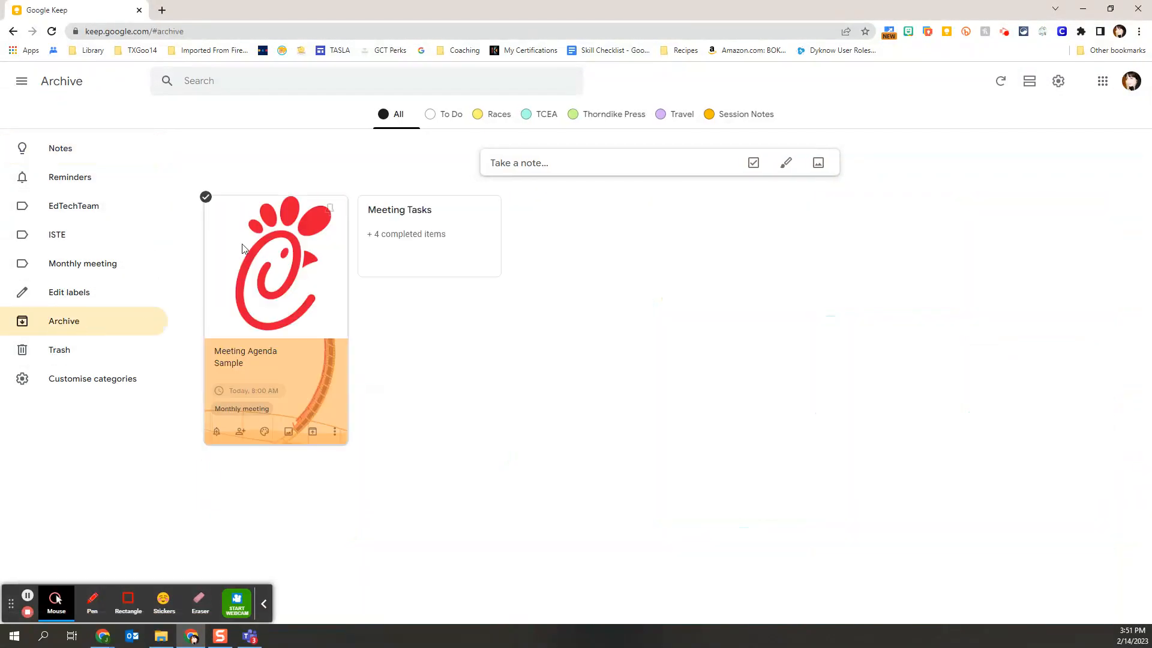
{"action": "mouse_move", "coordinate": [412, 269]}
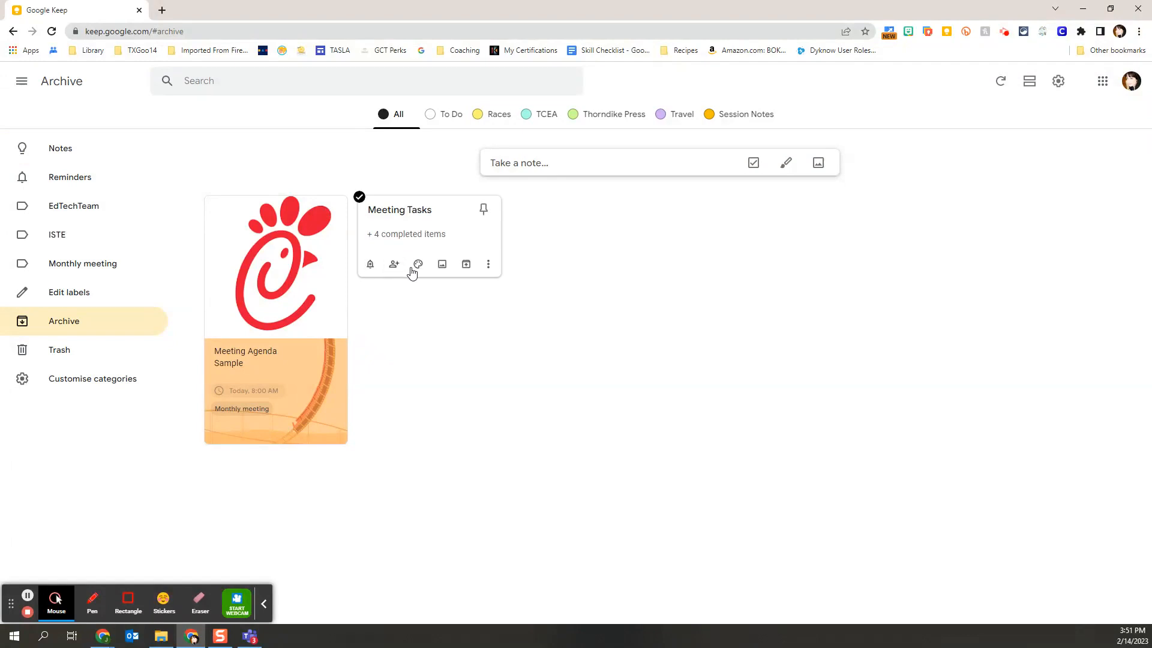
{"action": "mouse_move", "coordinate": [465, 264]}
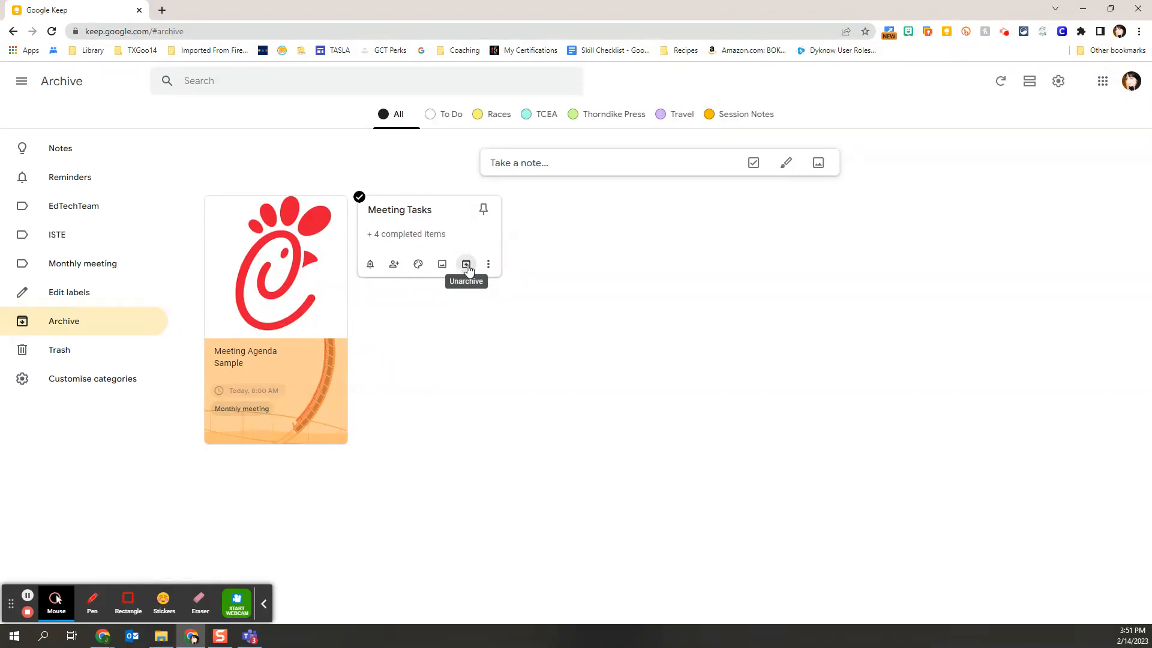
{"action": "left_click", "coordinate": [488, 264]}
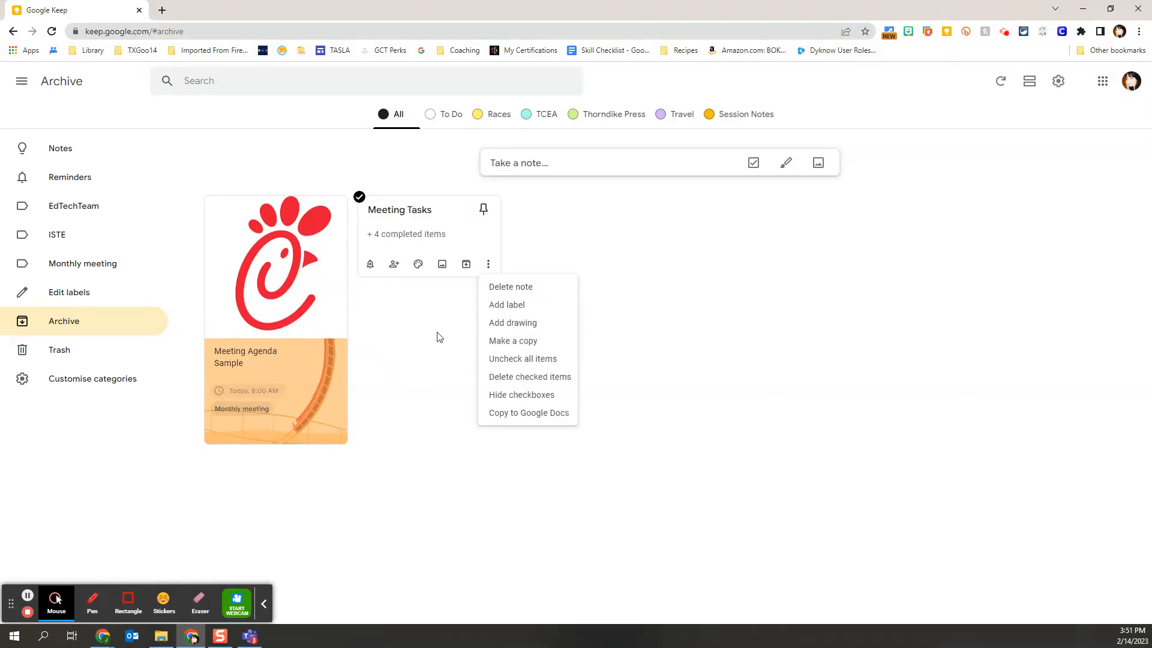
{"action": "mouse_move", "coordinate": [489, 264]}
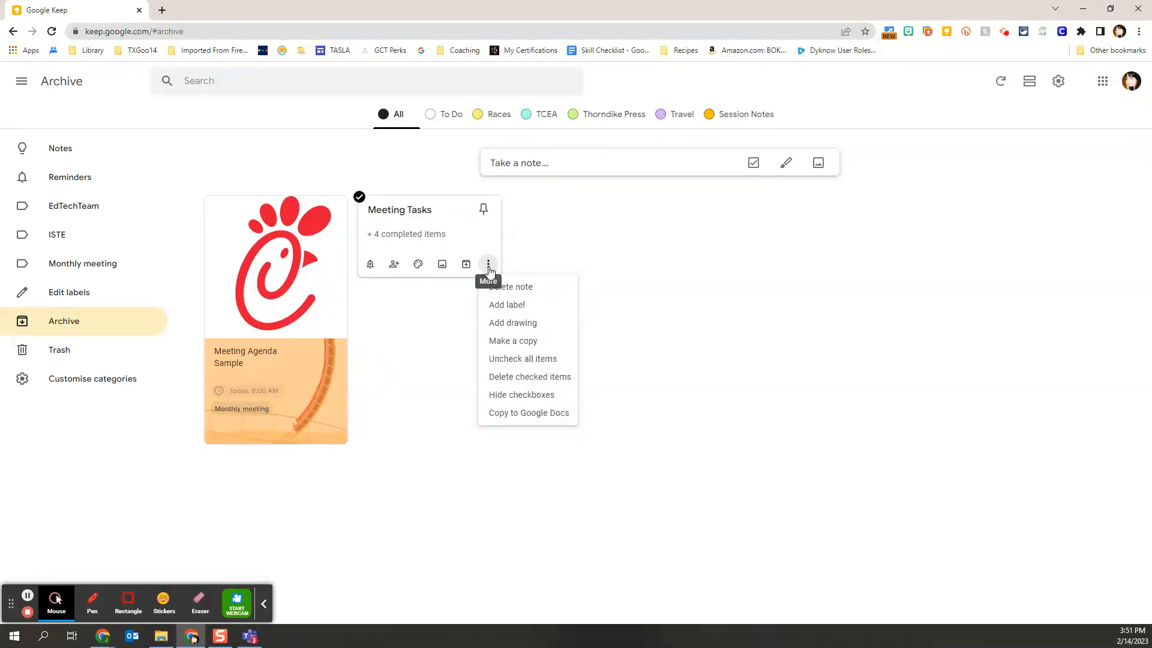
{"action": "mouse_move", "coordinate": [513, 340]}
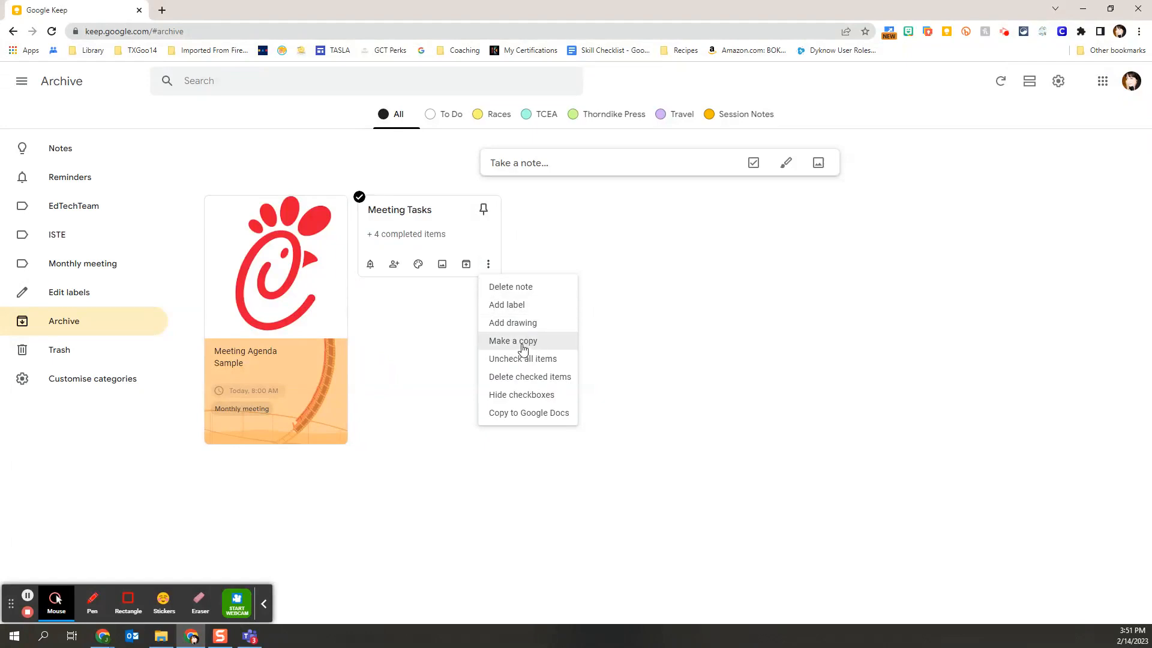
{"action": "mouse_move", "coordinate": [501, 353]}
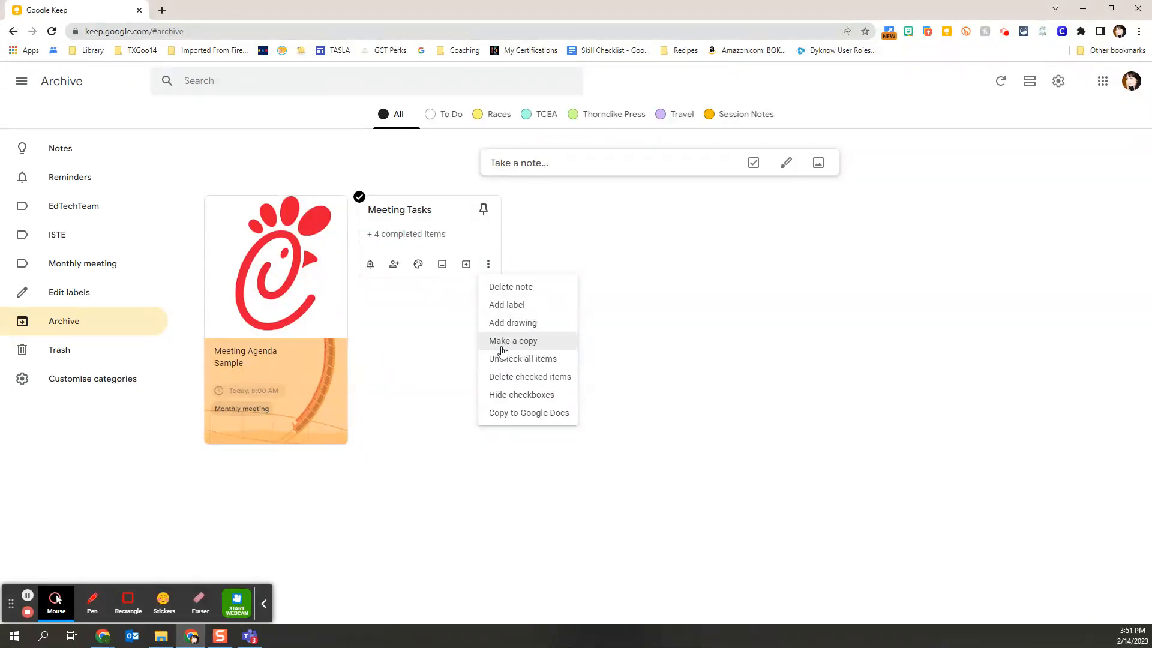
{"action": "mouse_move", "coordinate": [298, 307]}
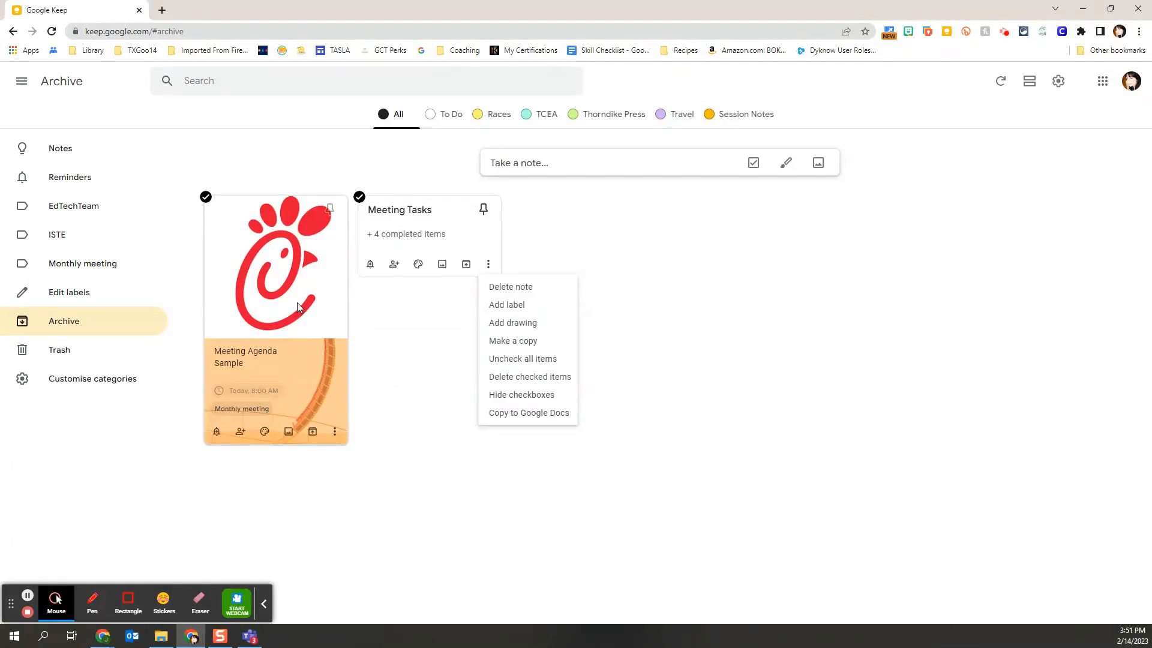
{"action": "mouse_move", "coordinate": [351, 452]}
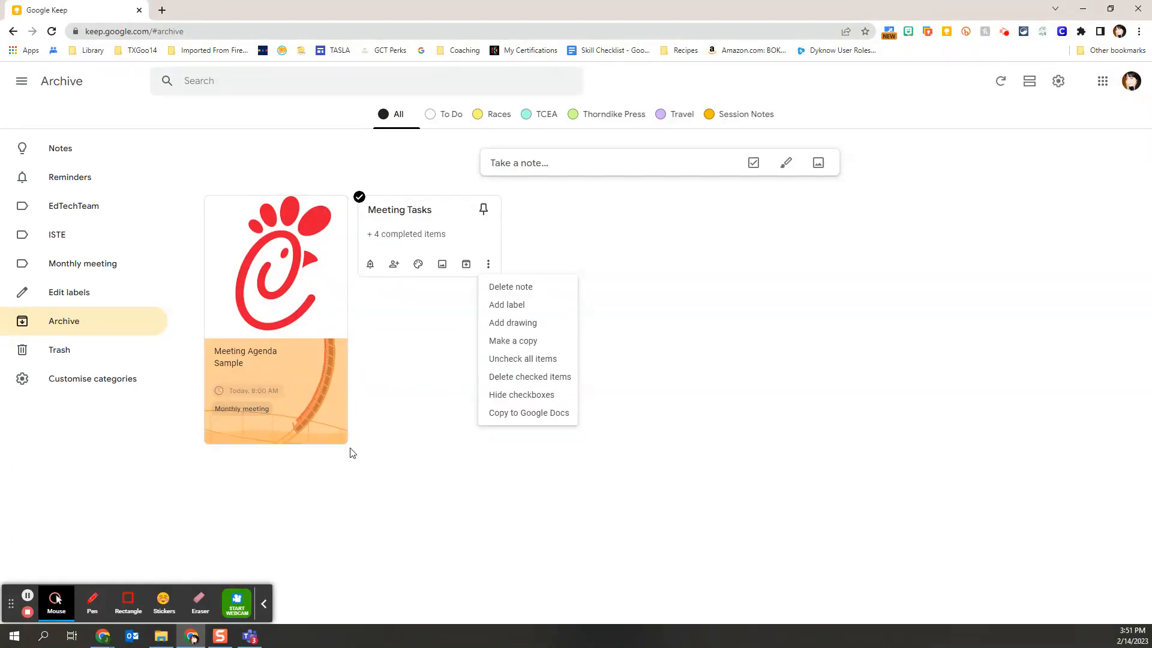
Make a copy of archived Meeting Agenda Sample and return to Notes, where the copy appears first
{"action": "left_click", "coordinate": [335, 431]}
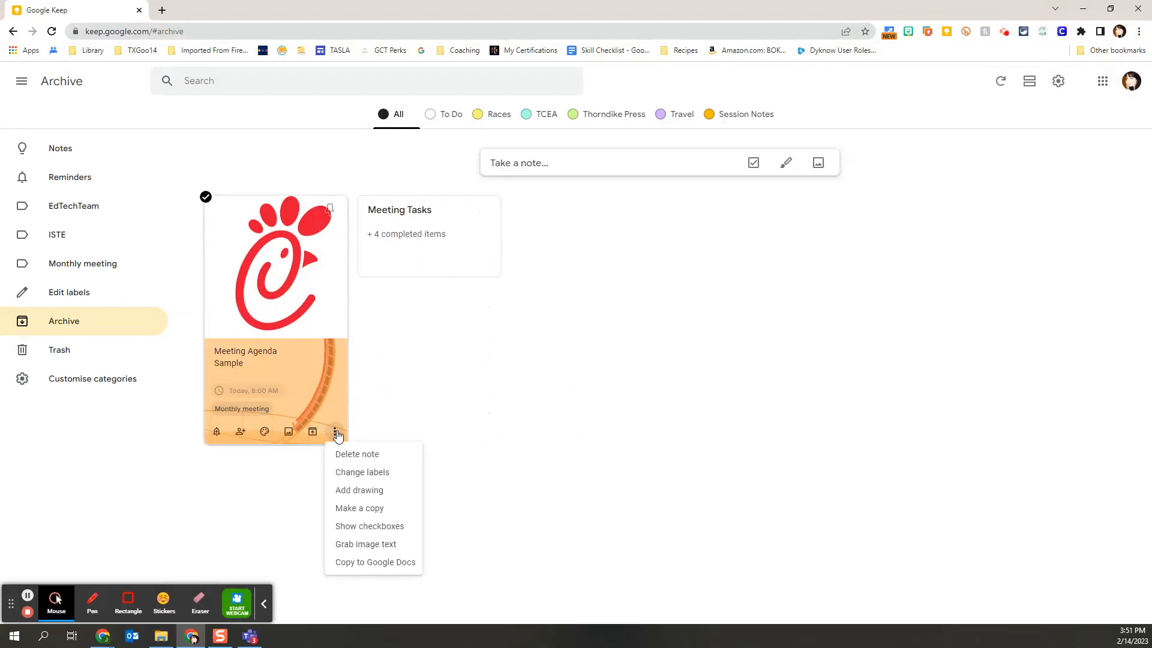
{"action": "left_click", "coordinate": [355, 515]}
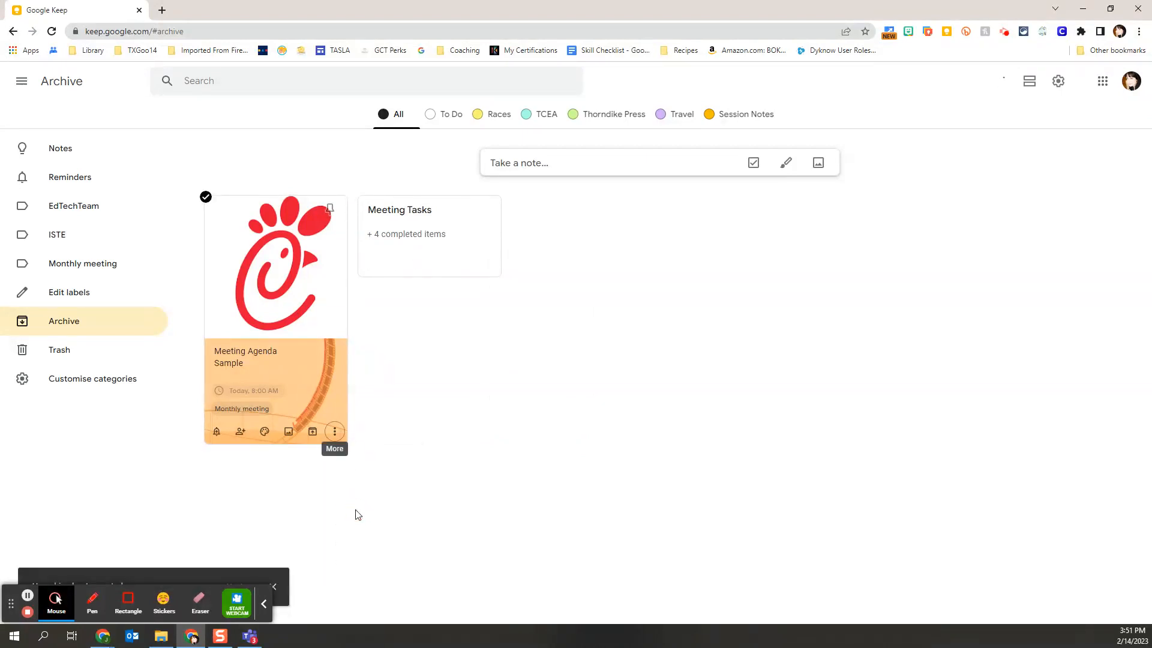
{"action": "mouse_move", "coordinate": [67, 182]}
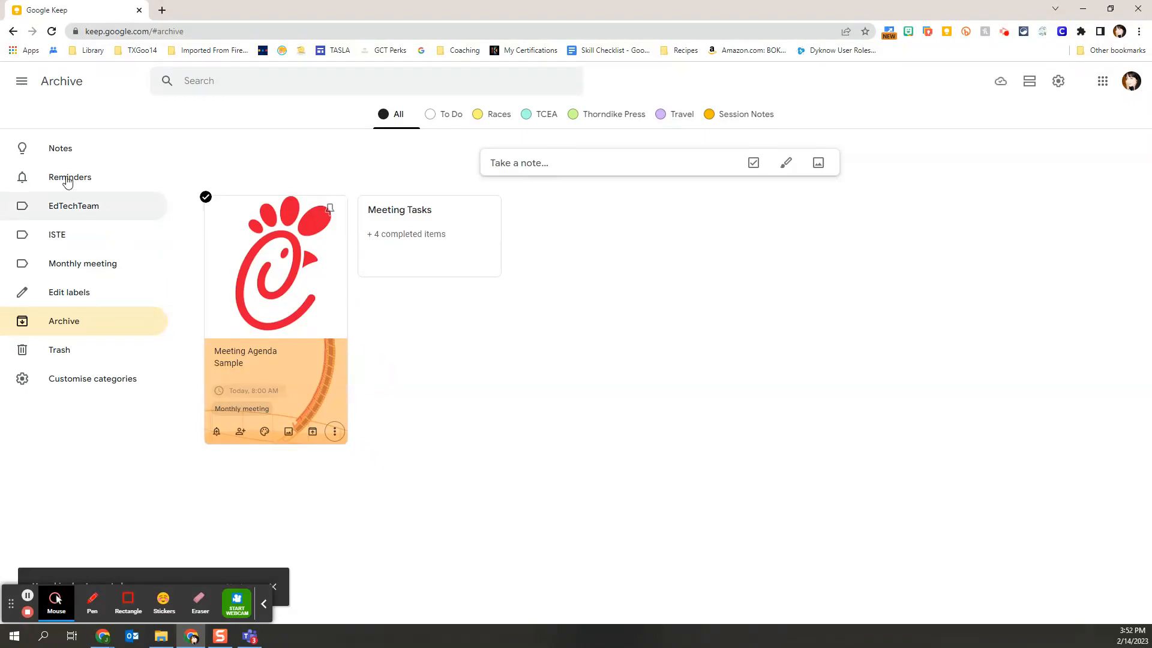
{"action": "left_click", "coordinate": [60, 148]}
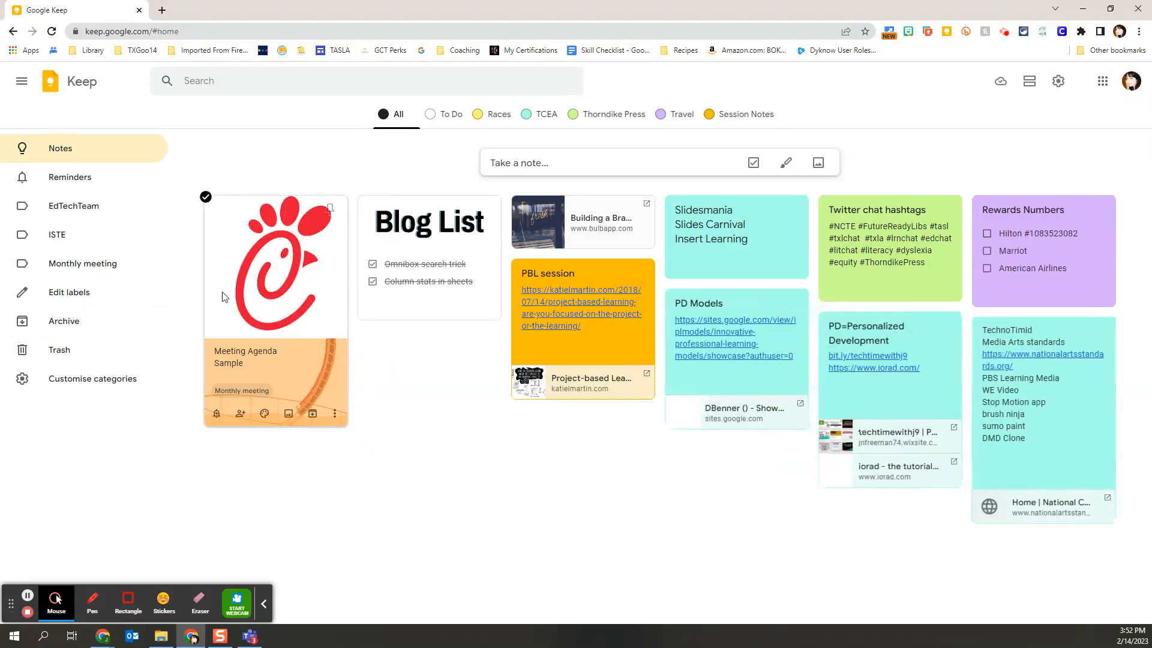